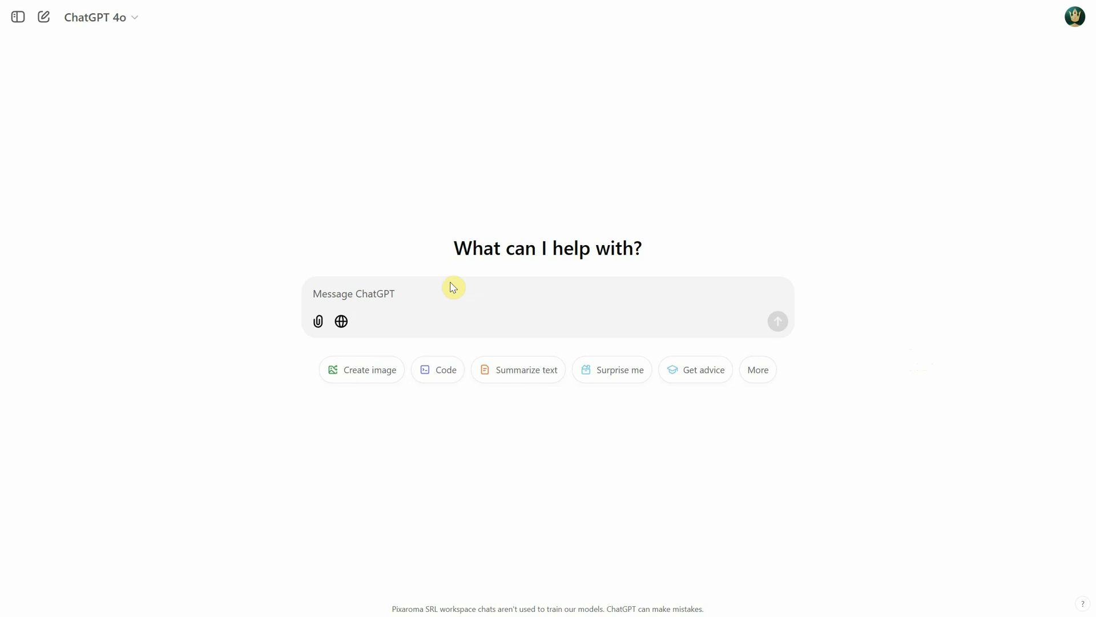
# Step: Ask ChatGPT for Stable Diffusion prompts for a cinematic close-up portrait of a futuristic woman
pyautogui.write("I need to create cinematic images and photos. I need prompts for Stable Diffusion, avoiding quotation marks. Let's start with a close-up portrait of a woman from the future.")
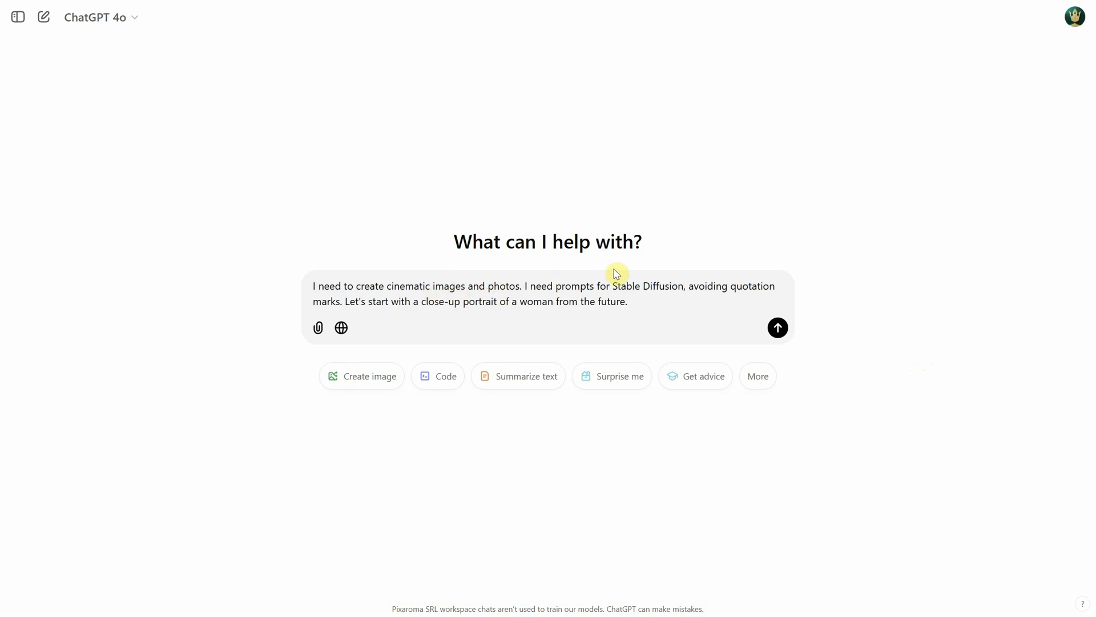
pyautogui.moveTo(689, 309)
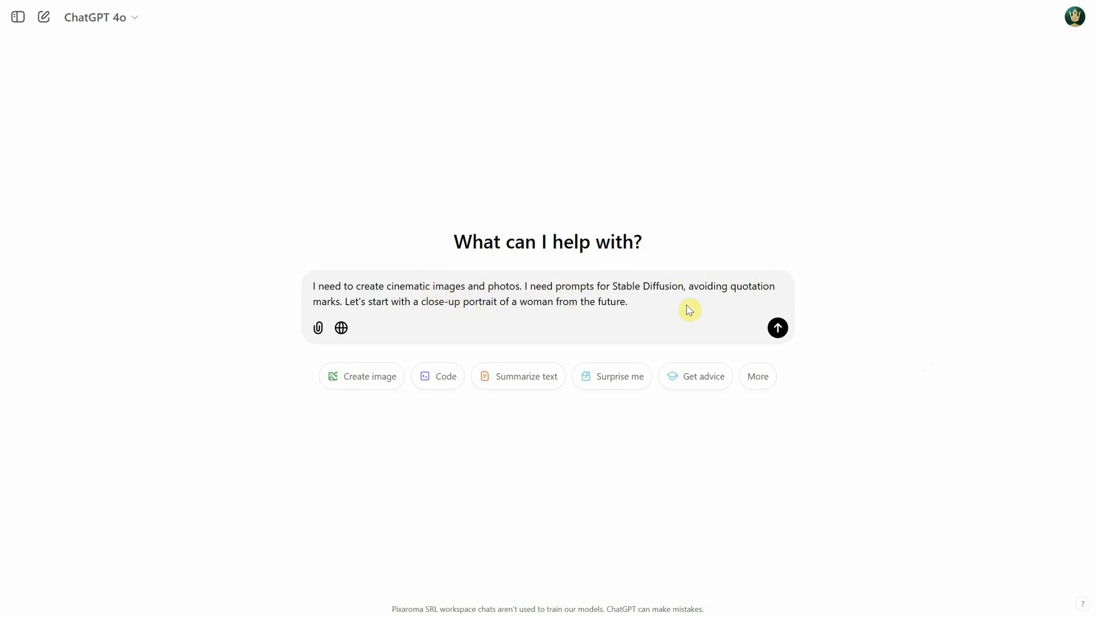
pyautogui.click(776, 328)
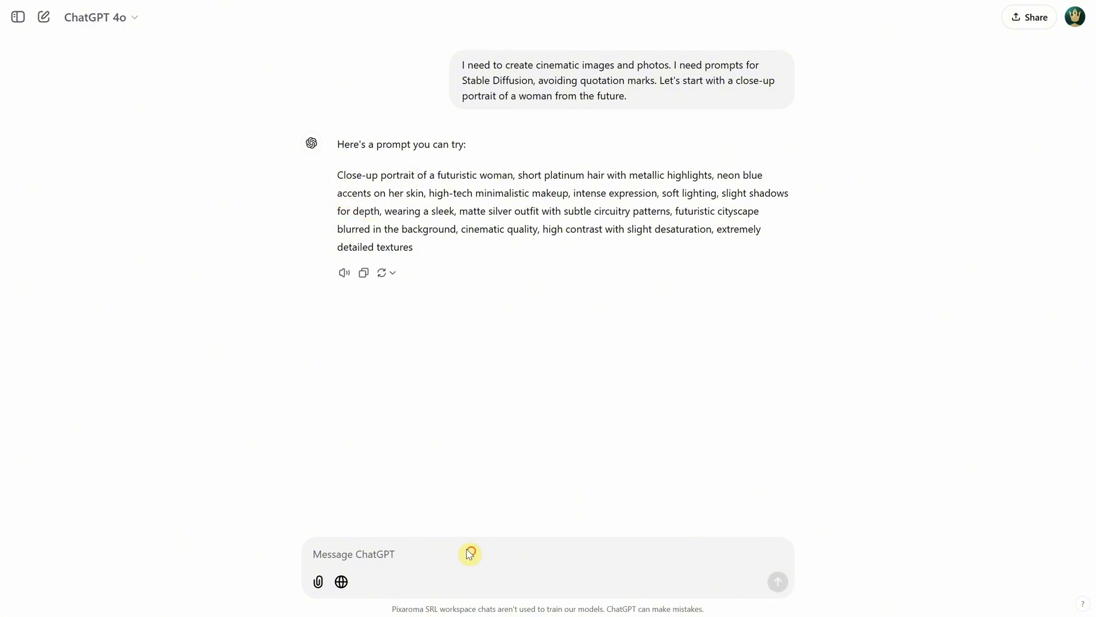
# Step: Have ChatGPT add a sci-fi helmet and rusty abandoned desert, then generate a wide image from the prompt
pyautogui.write('make the woman wear a si')
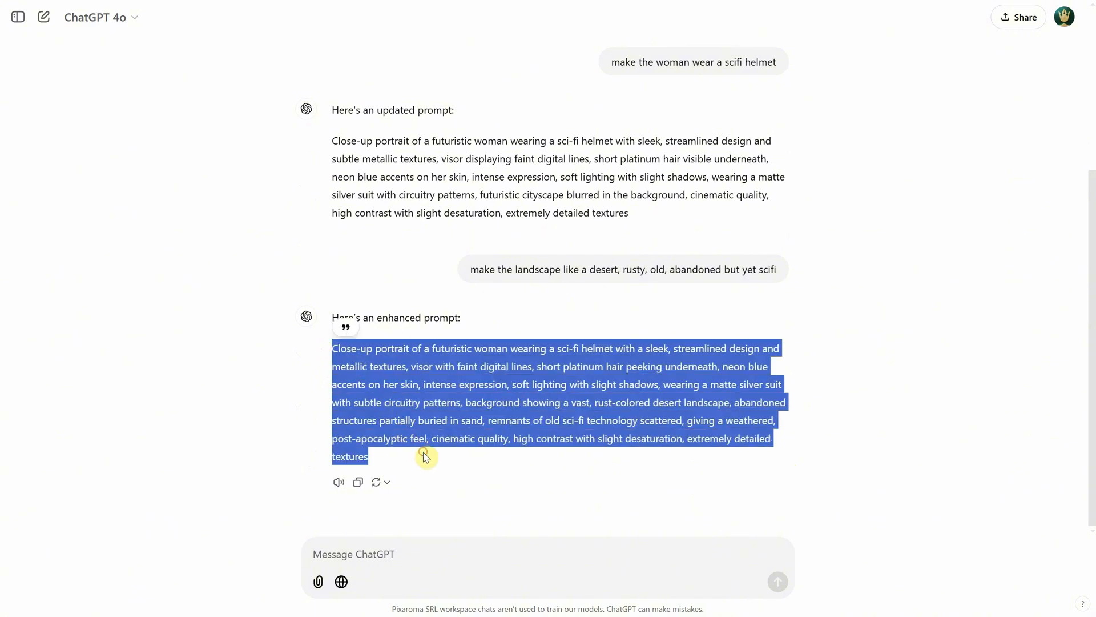
pyautogui.click(335, 541)
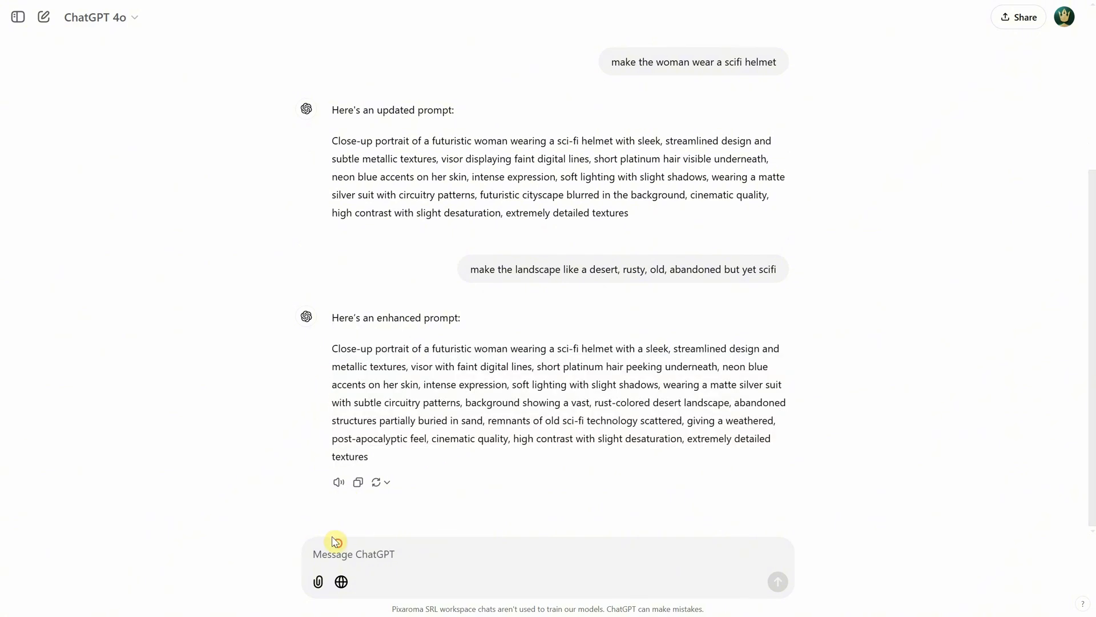
pyautogui.write('generate a wid')
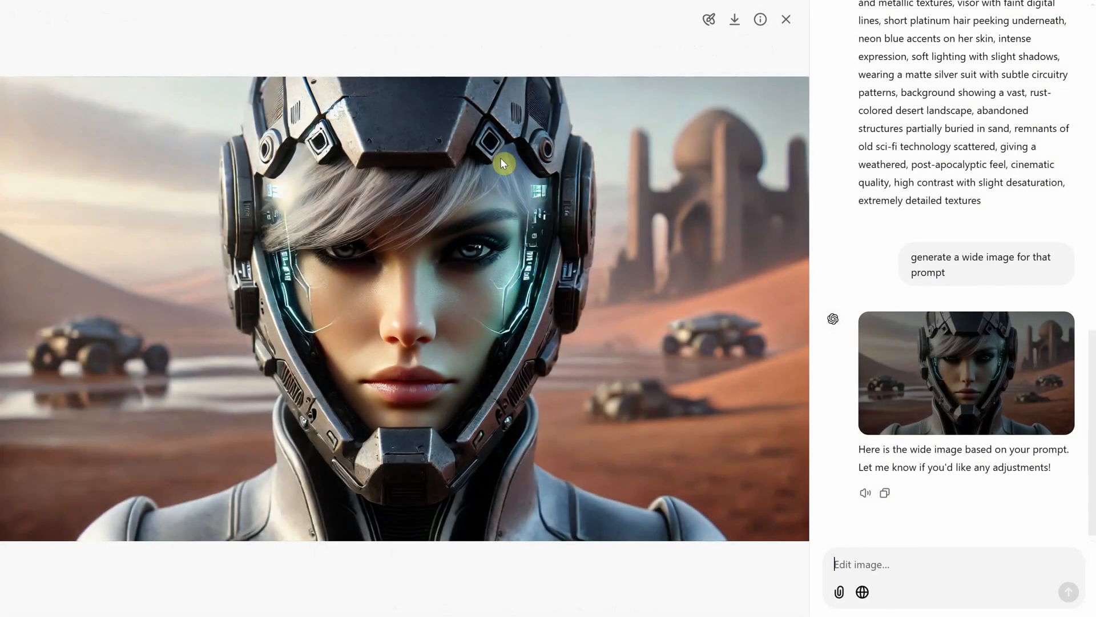
pyautogui.moveTo(786, 19)
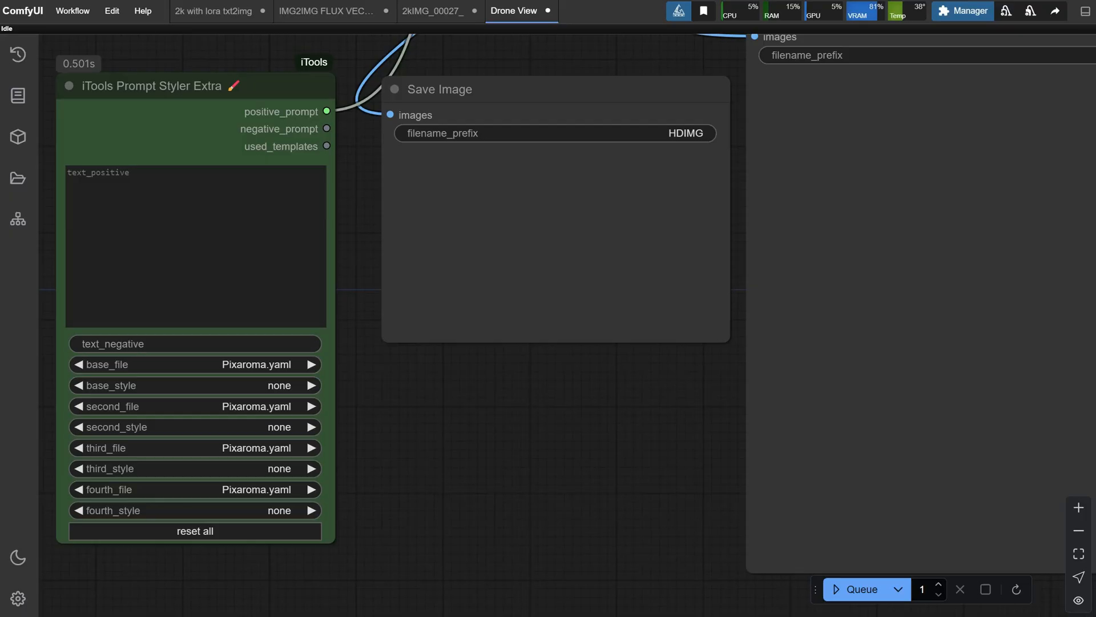
# Step: Paste the helmeted-woman desert prompt into the iTools Prompt Styler text_positive box in ComfyUI
pyautogui.scroll(-3)
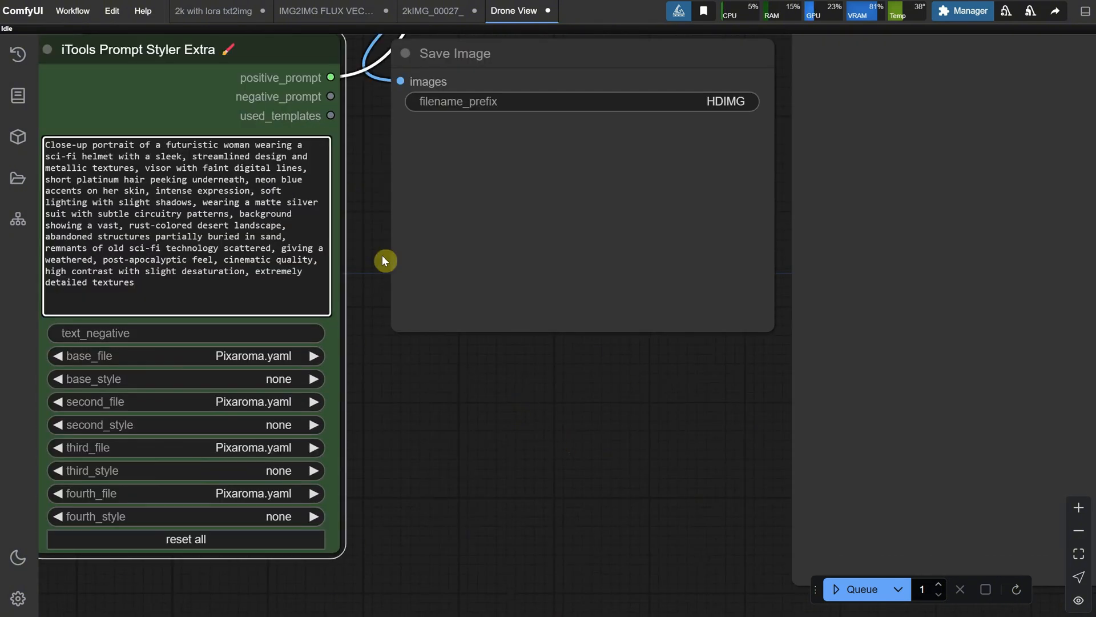
pyautogui.click(864, 589)
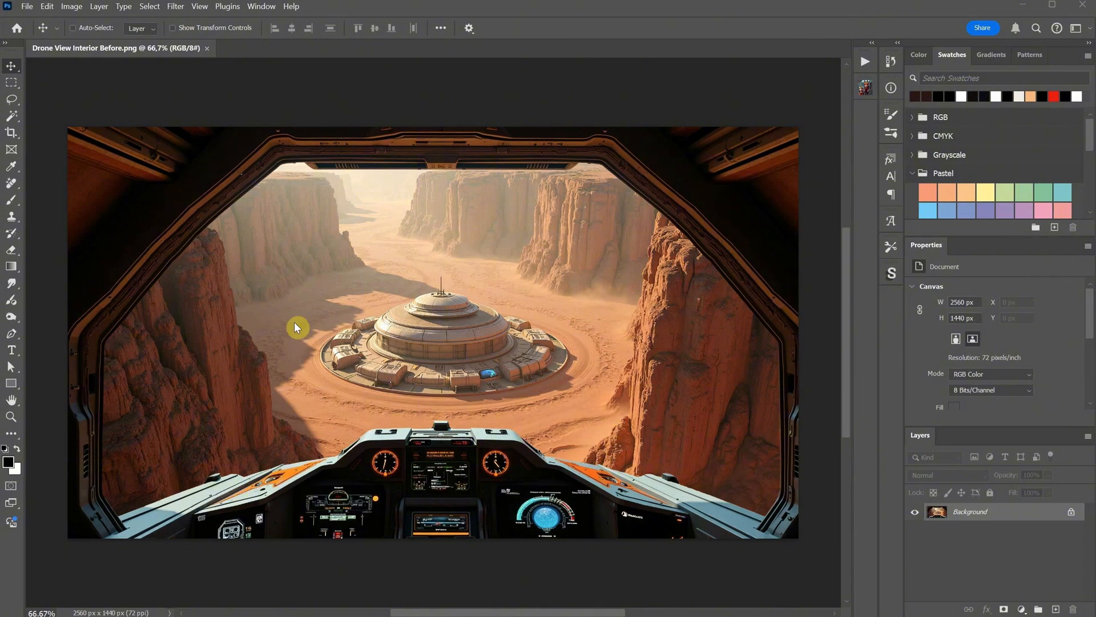
pyautogui.moveTo(585, 230)
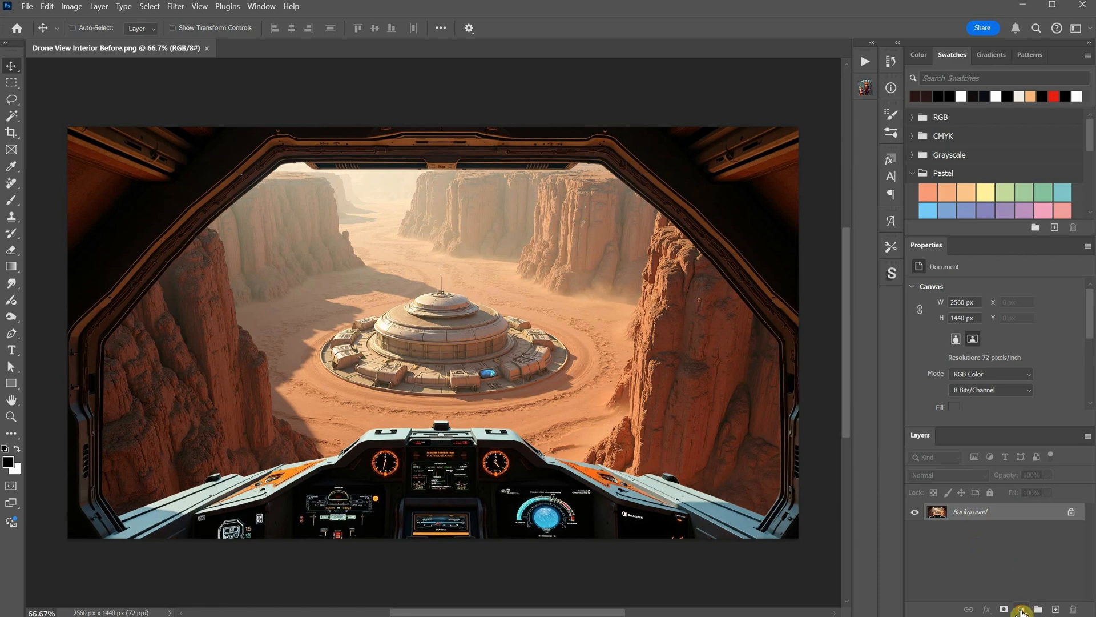
# Step: Add a Curves adjustment layer and pull the black point to deepen the cockpit image shadows
pyautogui.click(1021, 609)
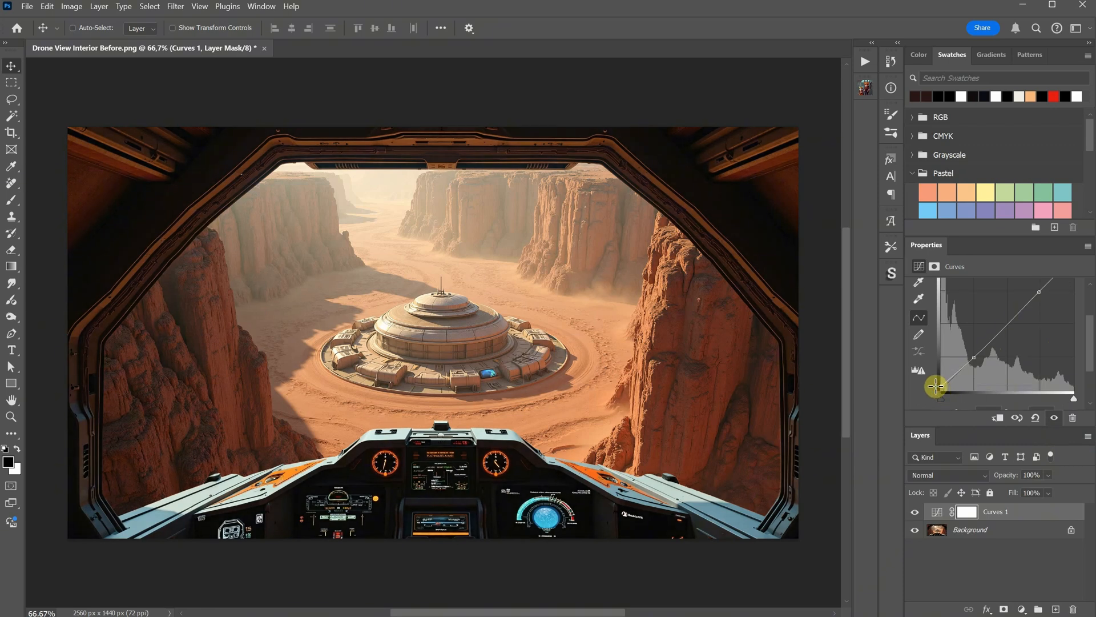
pyautogui.moveTo(935, 386); pyautogui.dragTo(929, 376)
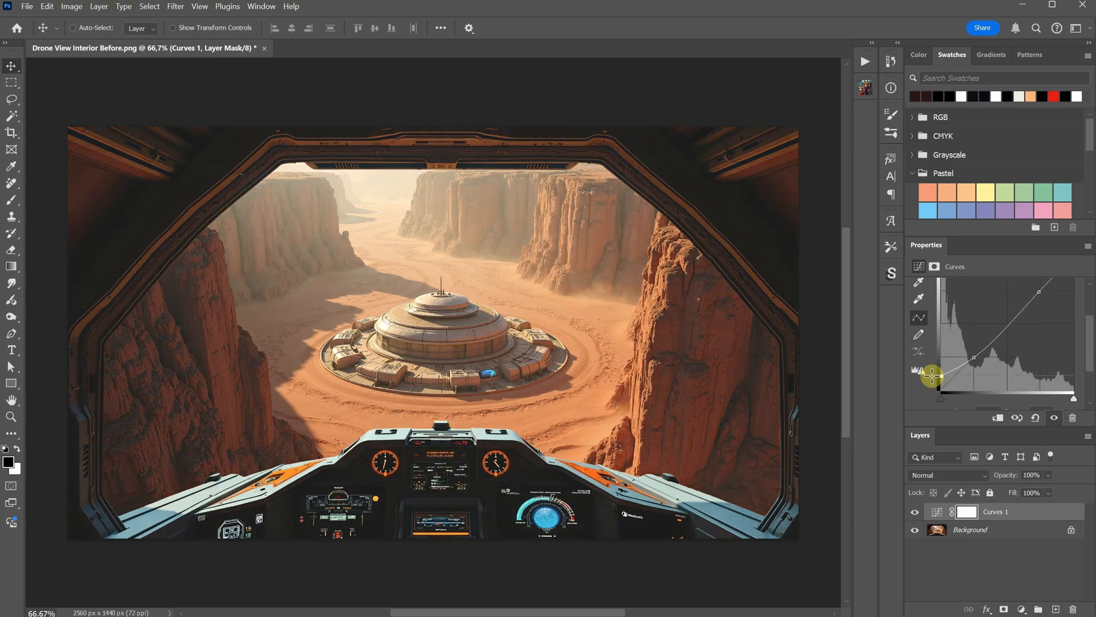
pyautogui.moveTo(932, 374); pyautogui.dragTo(946, 387)
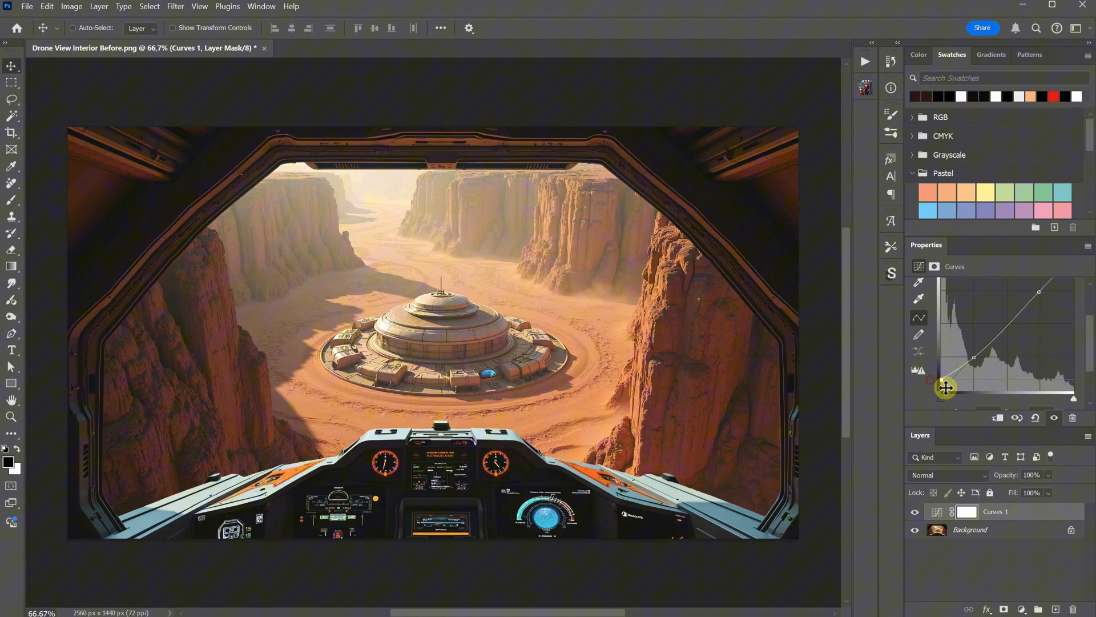
pyautogui.moveTo(946, 388); pyautogui.dragTo(974, 363)
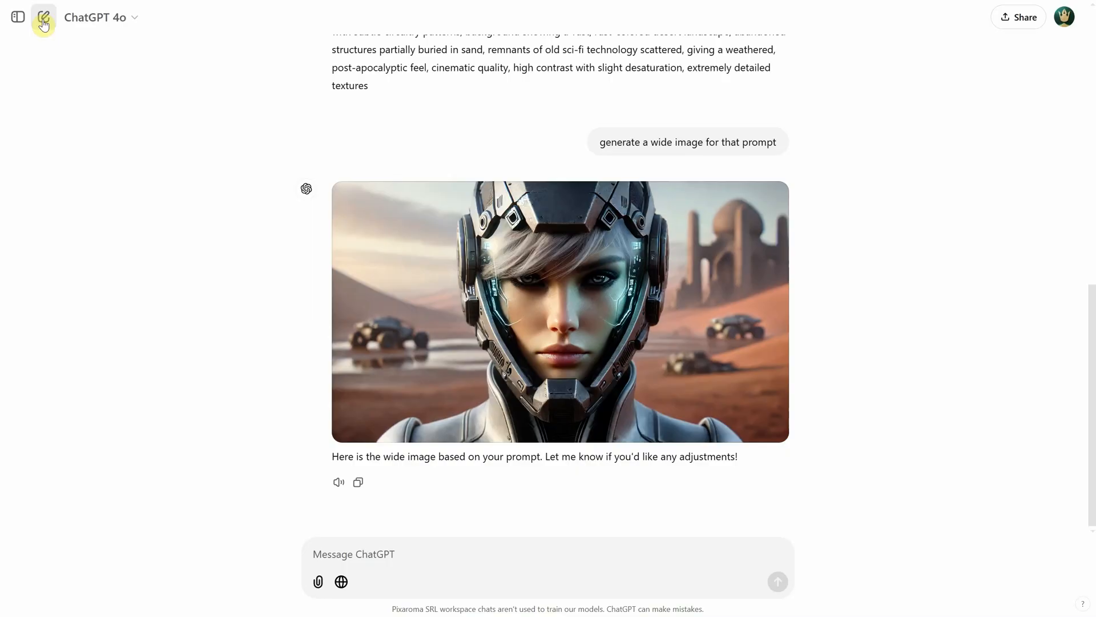
# Step: Start a new ChatGPT chat and send the Kling AI cinematic video-prompt instructions
pyautogui.click(44, 17)
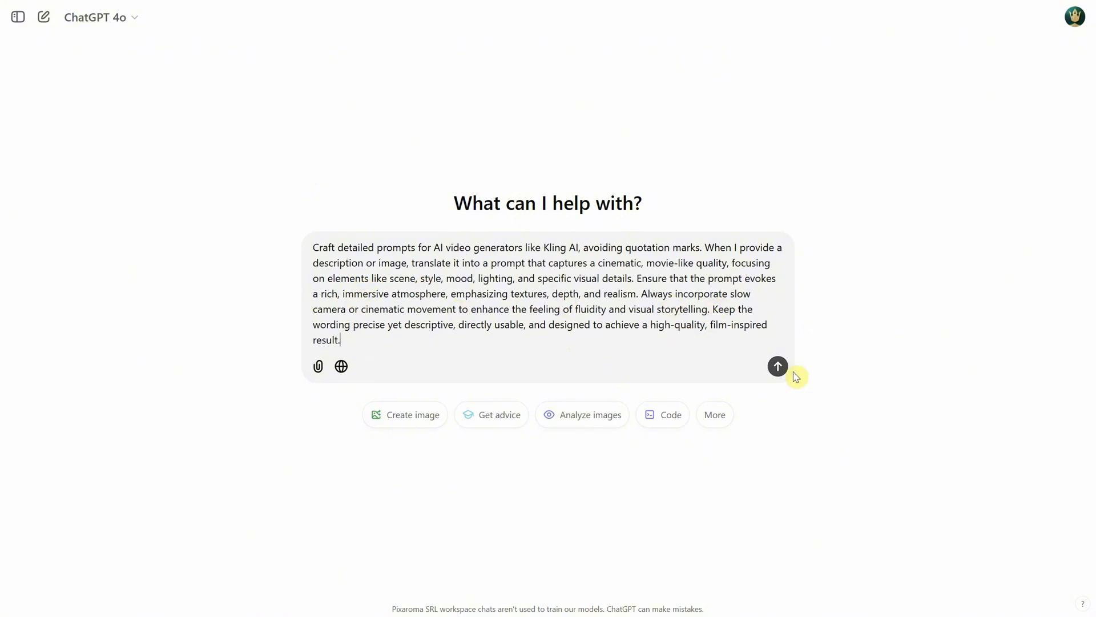
pyautogui.click(778, 365)
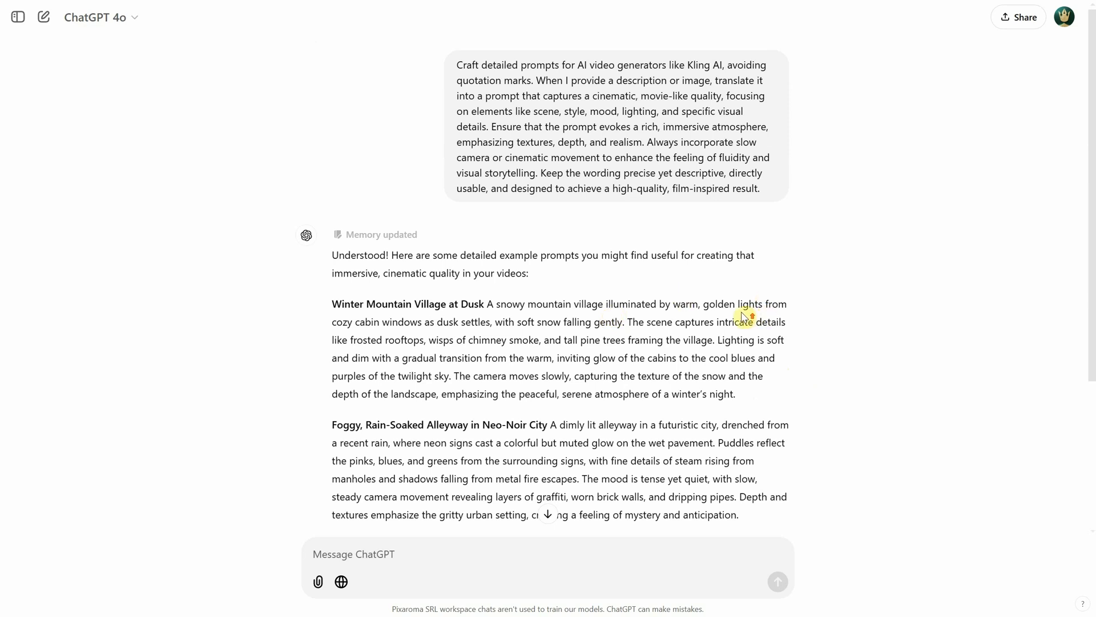
pyautogui.moveTo(765, 292)
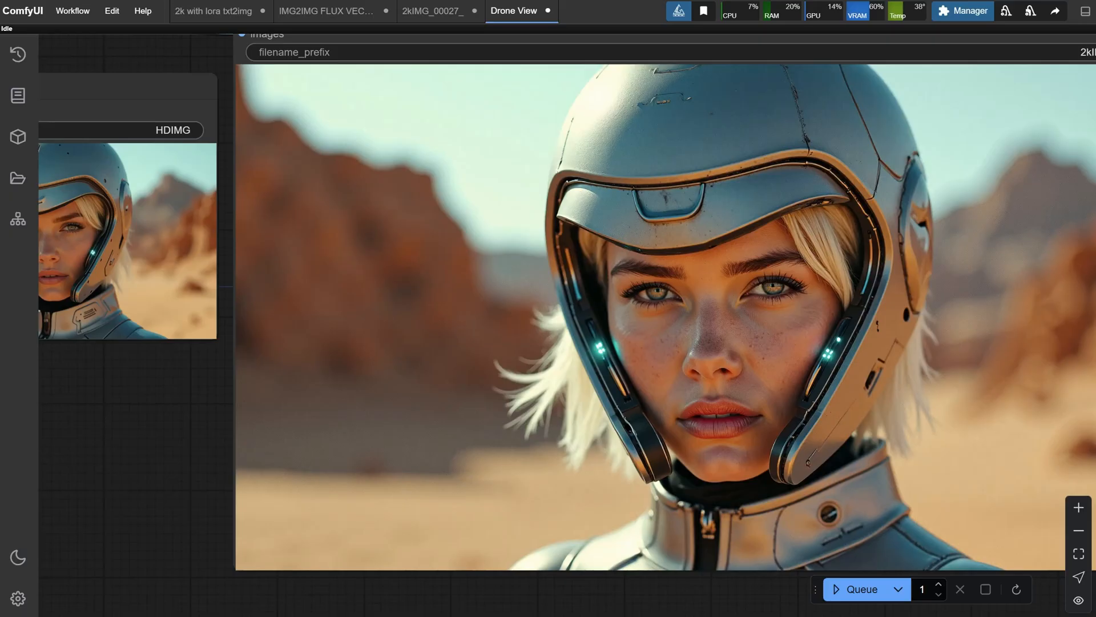
# Step: Copy the helmeted-woman portrait from ComfyUI and send it to ChatGPT for a video prompt
pyautogui.rightClick(591, 296)
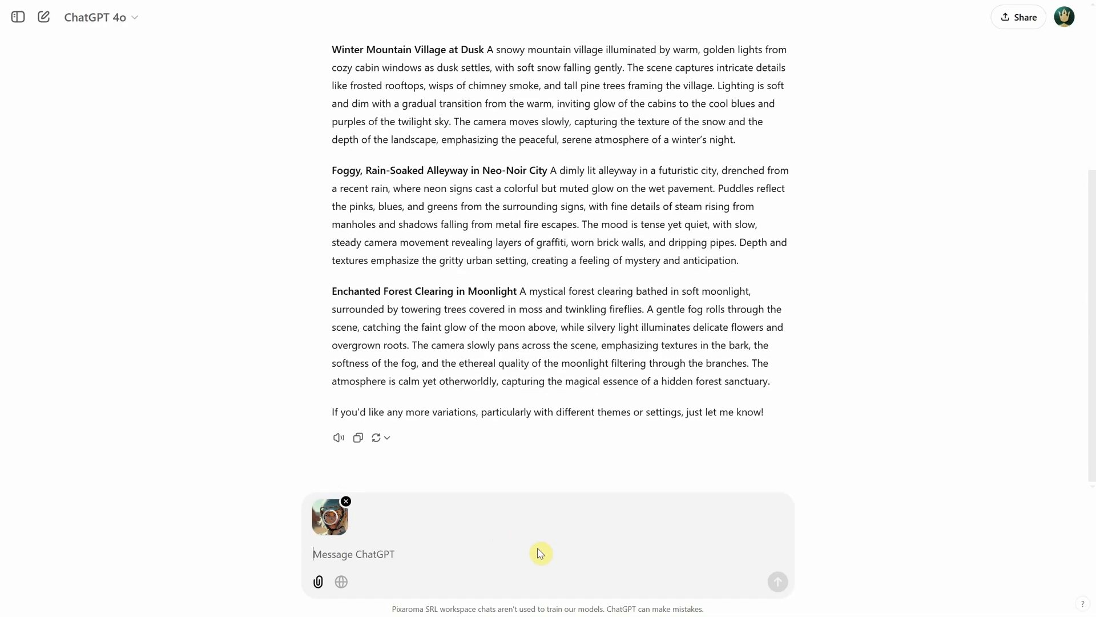
pyautogui.click(778, 582)
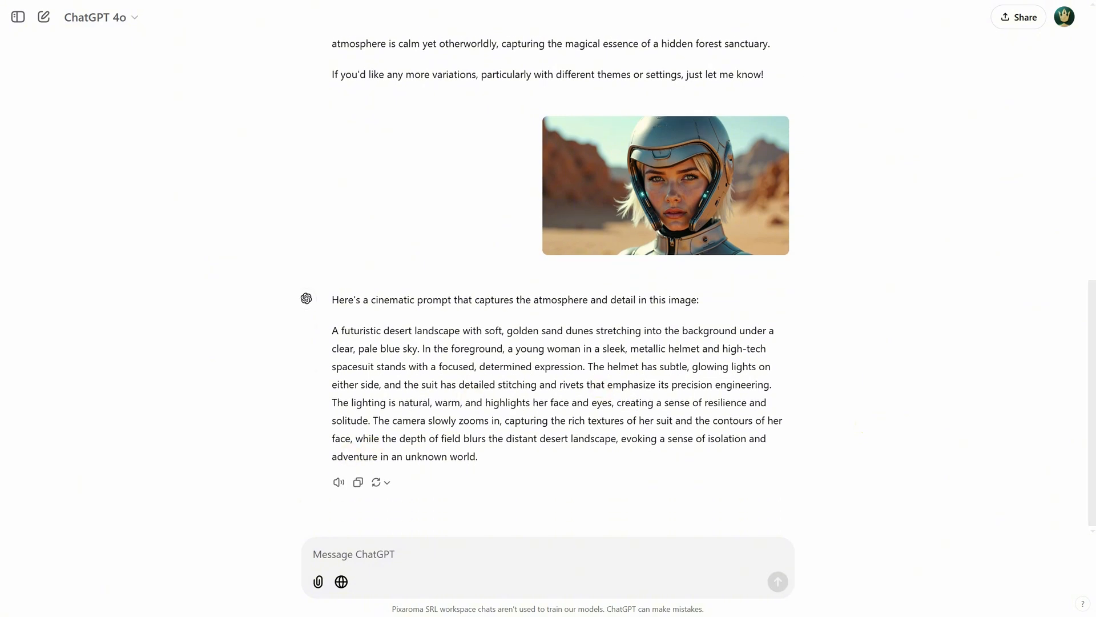
pyautogui.moveTo(318, 581)
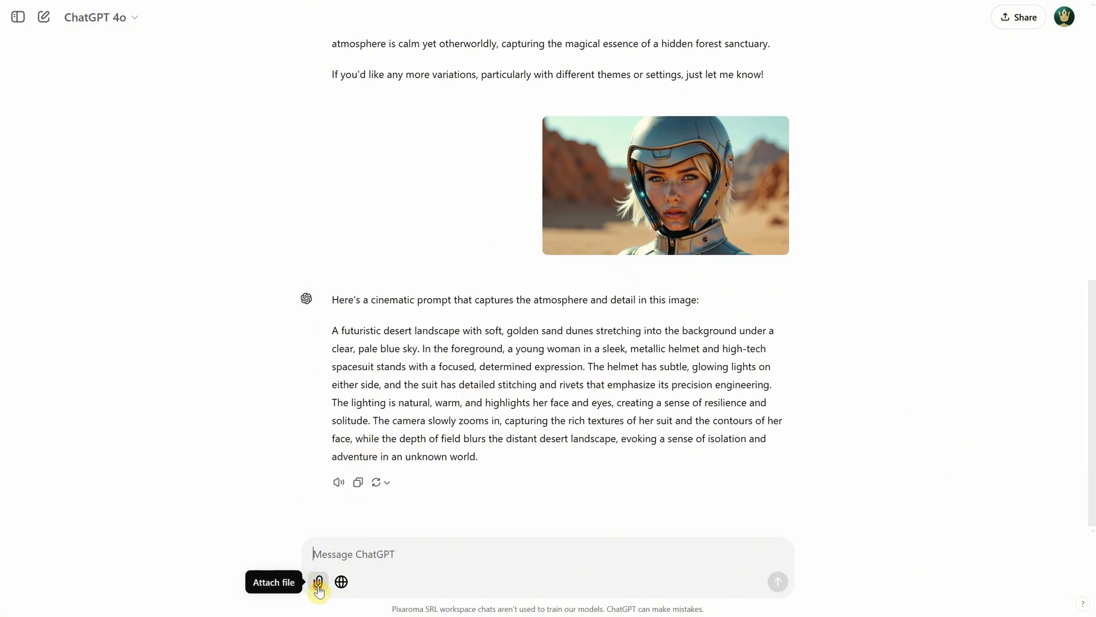
# Step: Ask ChatGPT for a slow cinematic shot of the ship approaching the planet, then select the refined prompt to copy
pyautogui.click(319, 582)
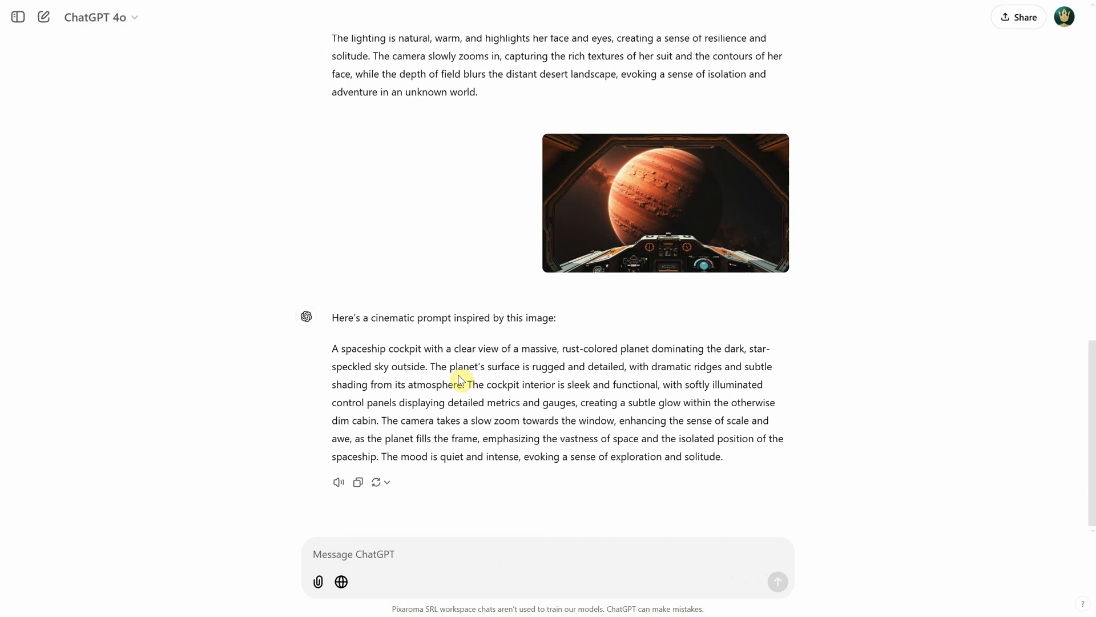
pyautogui.moveTo(623, 416)
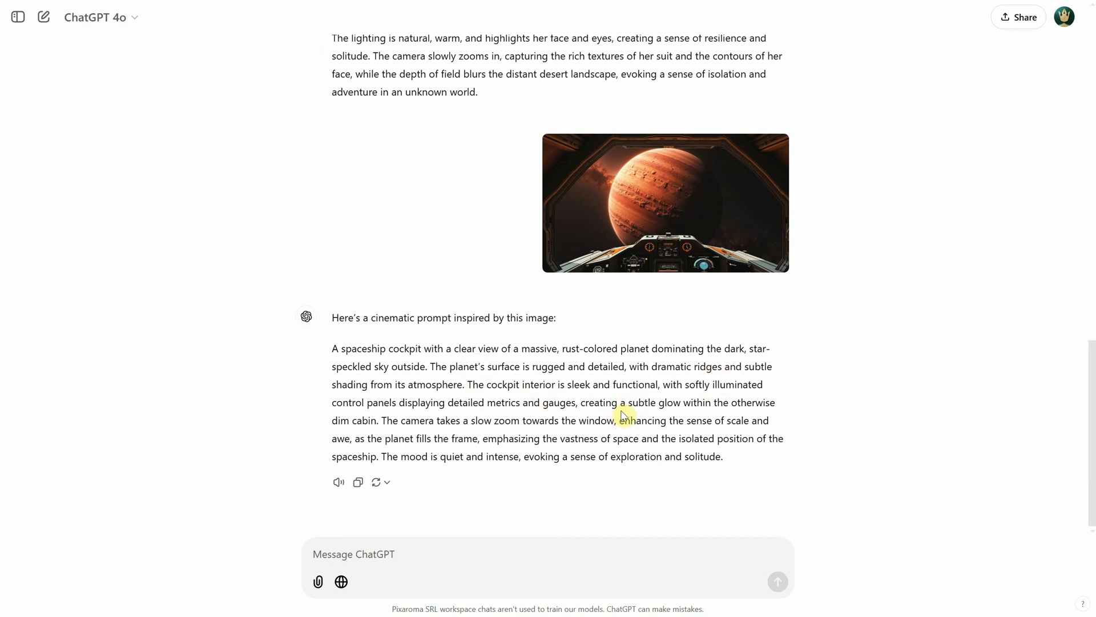
pyautogui.moveTo(381, 420); pyautogui.dragTo(568, 420)
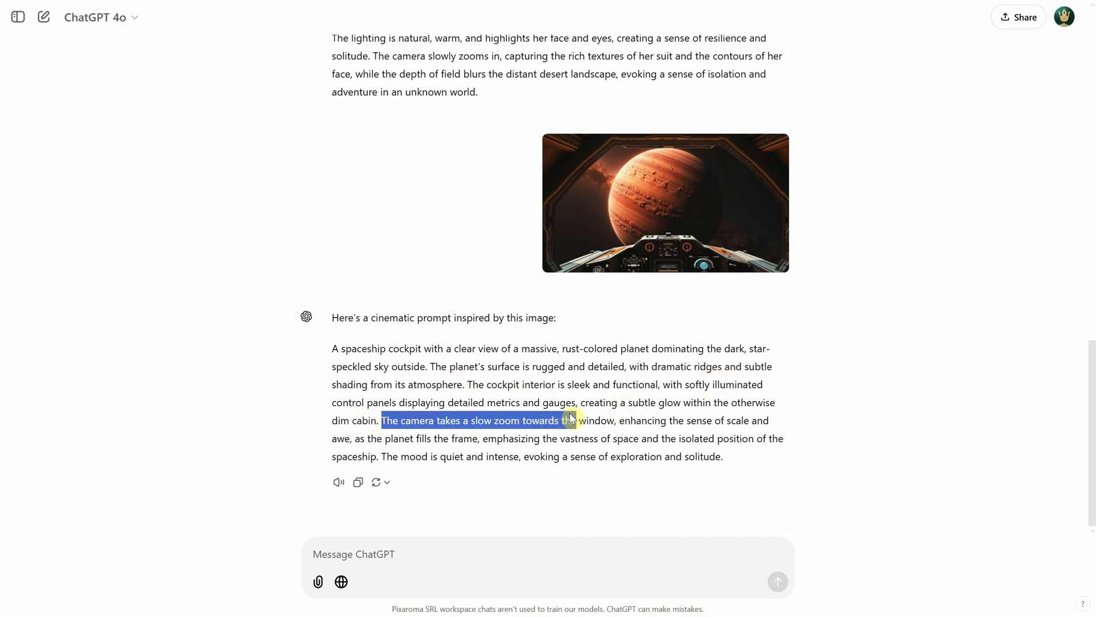
pyautogui.click(472, 432)
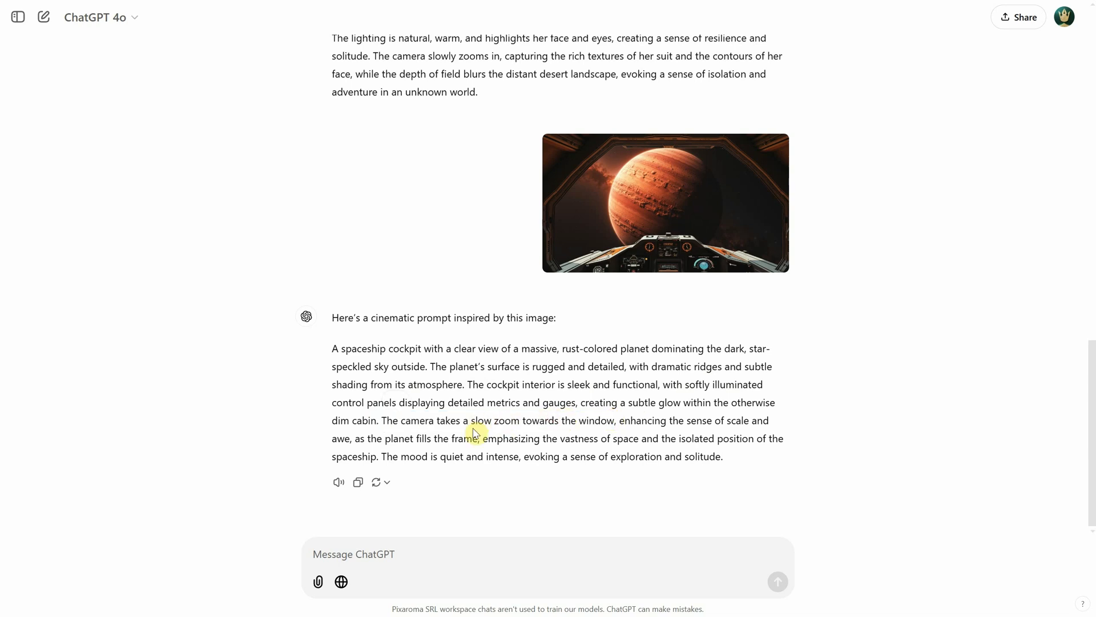
pyautogui.moveTo(442, 551)
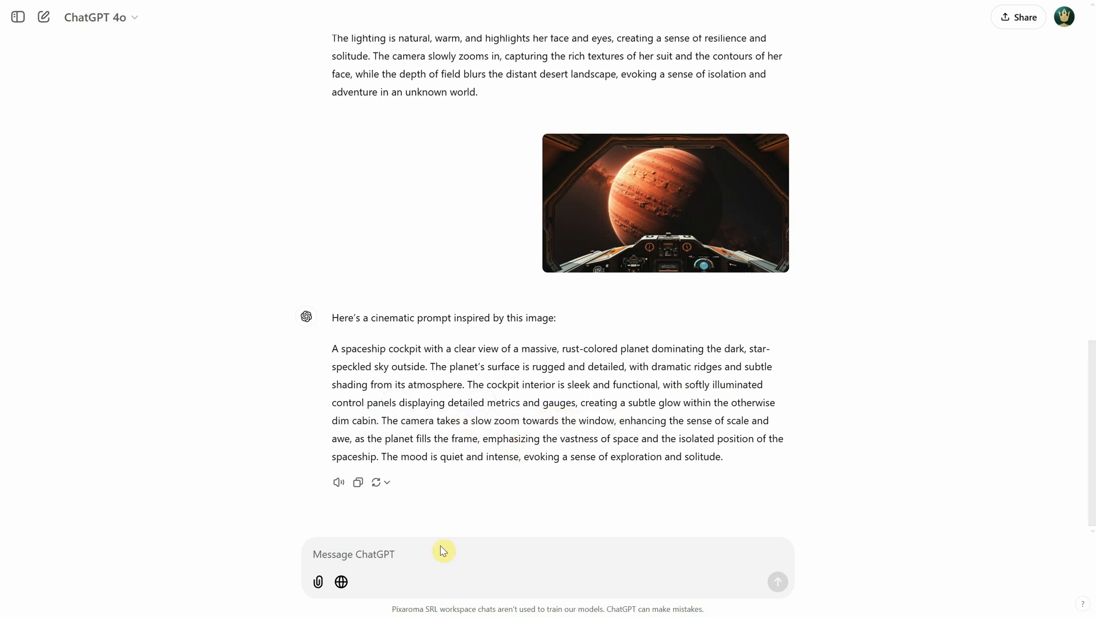
pyautogui.write('I want')
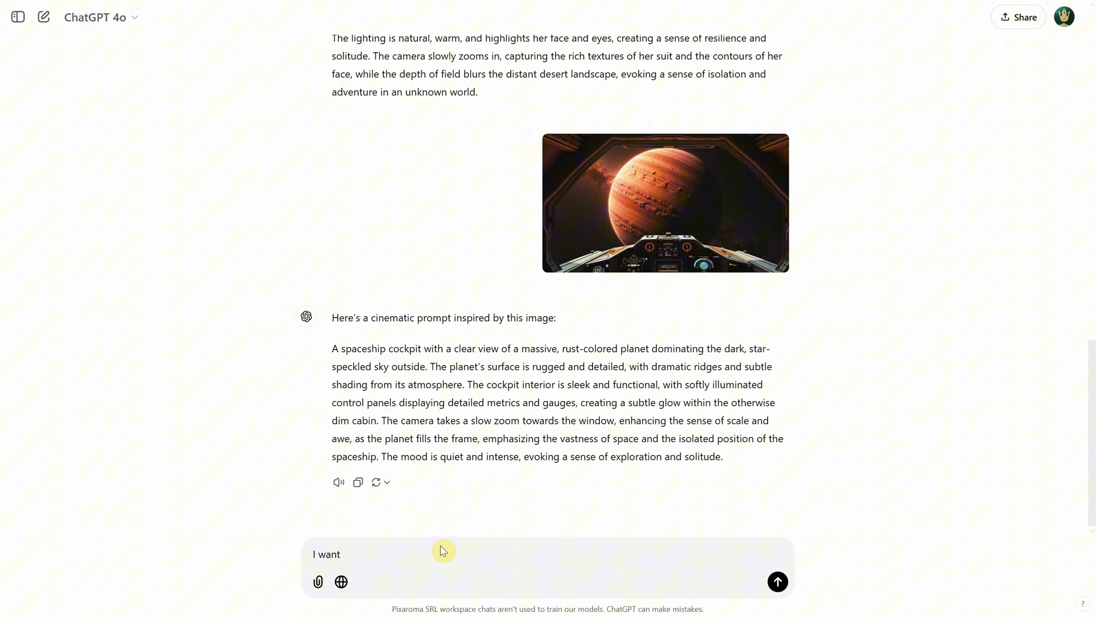
pyautogui.write('slow cinematic')
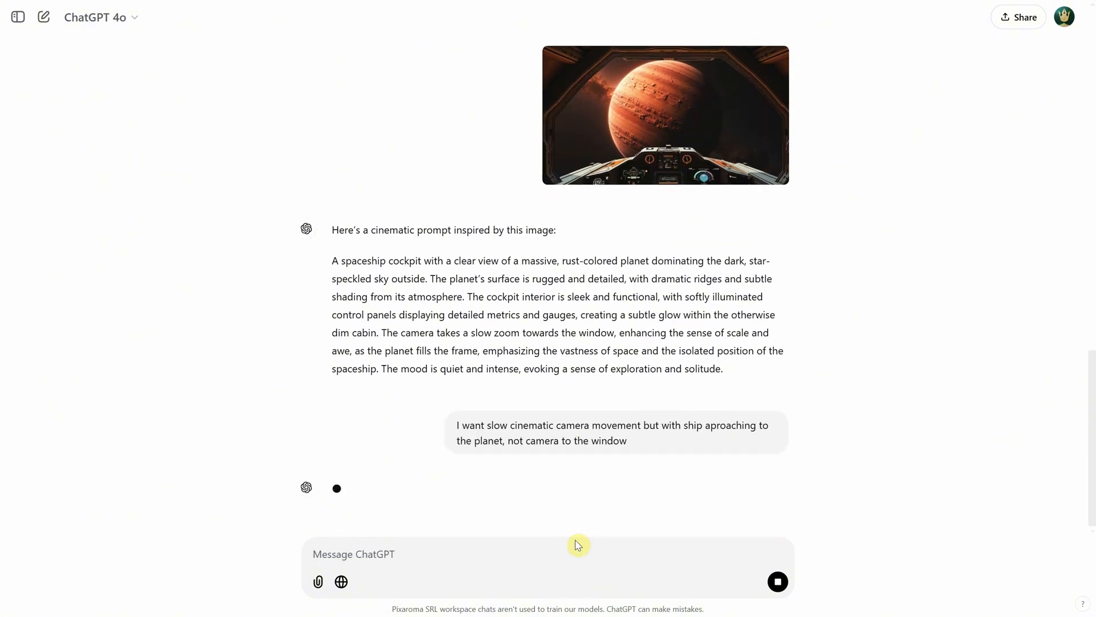
pyautogui.moveTo(730, 508)
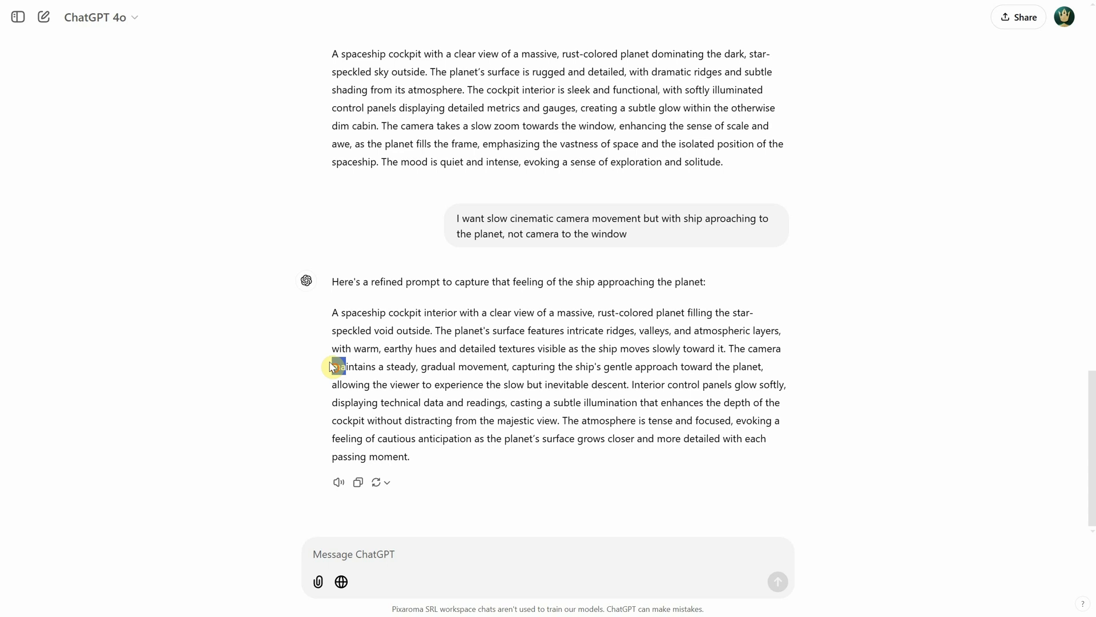
pyautogui.moveTo(332, 366); pyautogui.dragTo(762, 366)
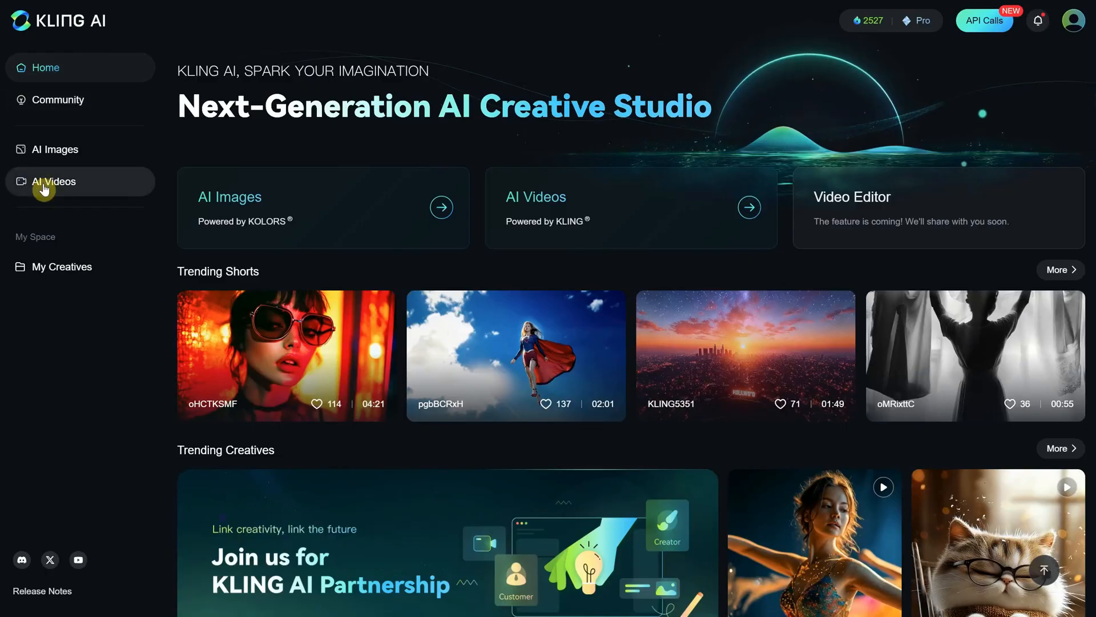
# Step: In Kling AI Image to Video, upload 1 Full Planet Interior.jpg as the starting frame and open the prompt guide
pyautogui.click(54, 182)
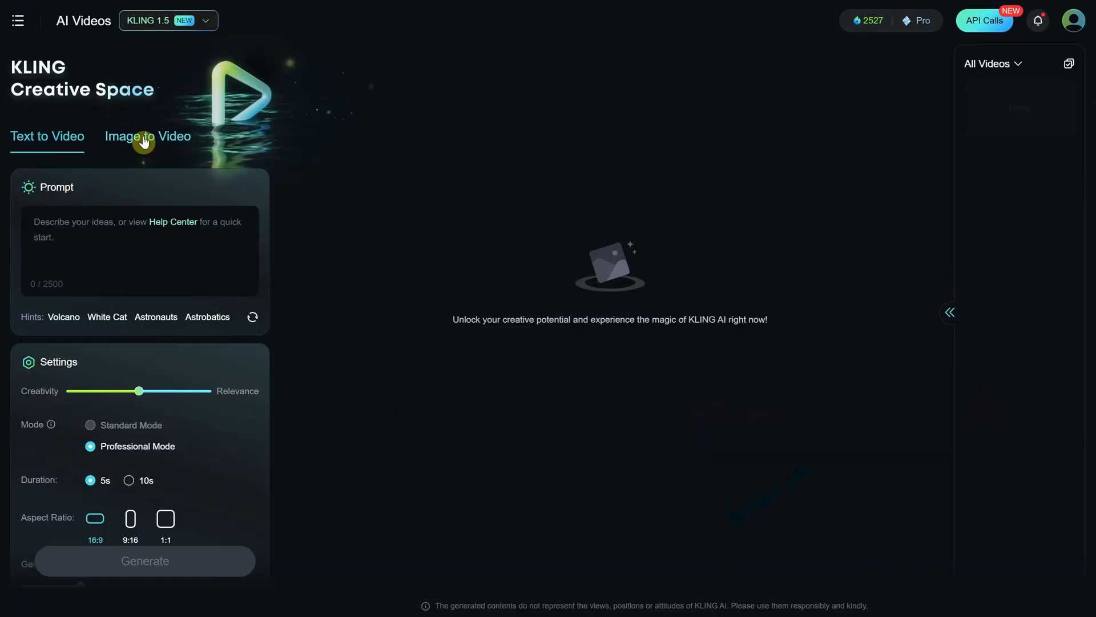
pyautogui.click(147, 136)
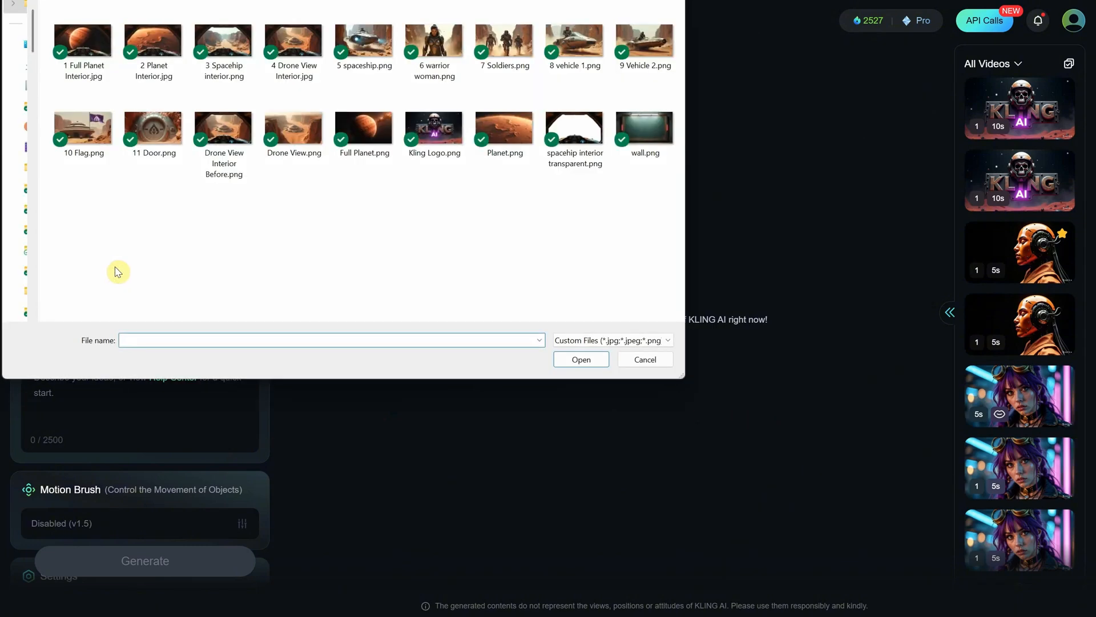
pyautogui.click(580, 358)
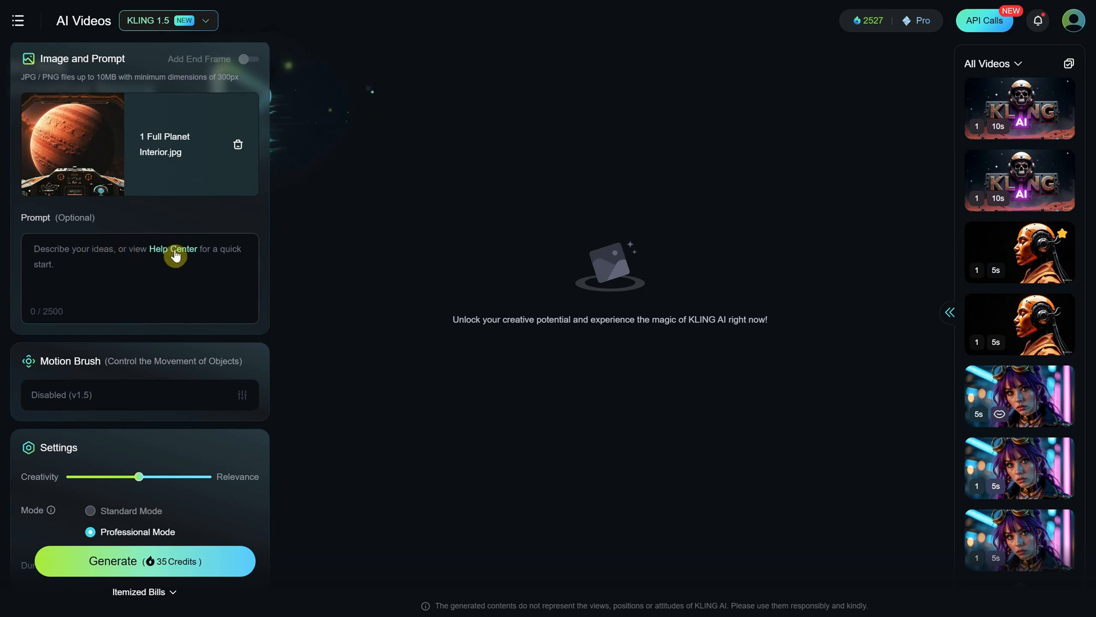
pyautogui.click(168, 249)
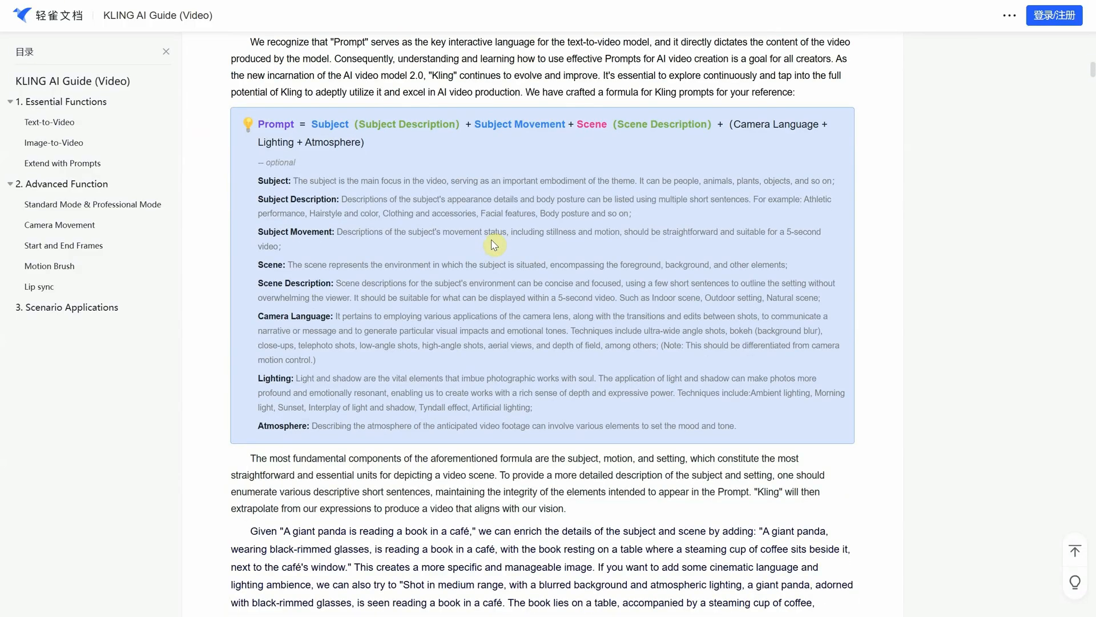
# Step: Generate the 5-second Professional Mode planet-approach clip and select the planet-surface prompt
pyautogui.scroll(-3)
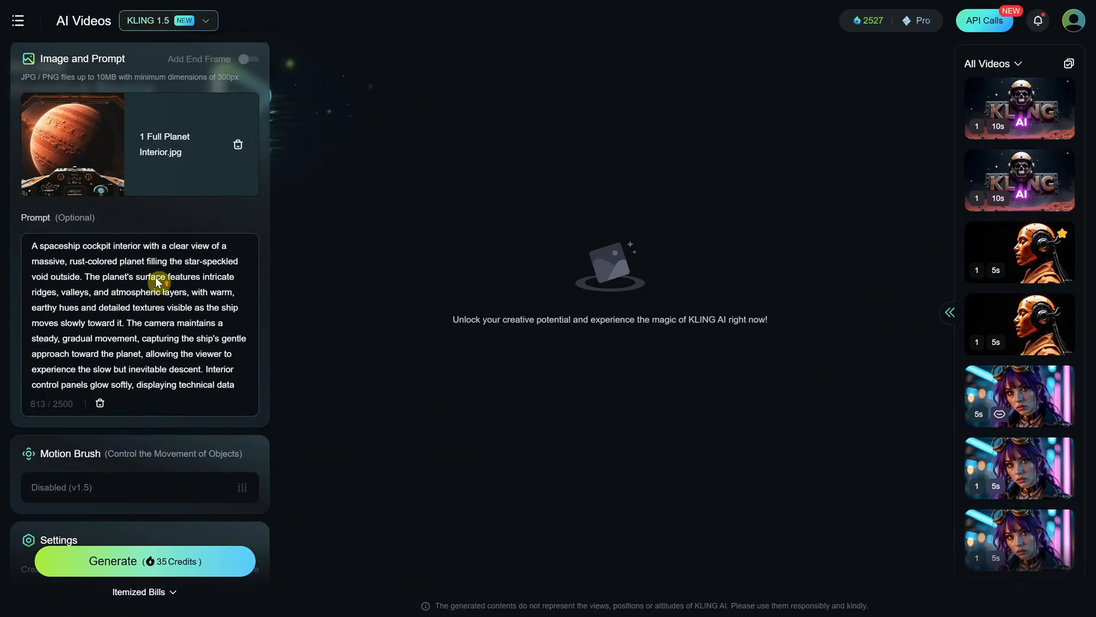
pyautogui.scroll(-3)
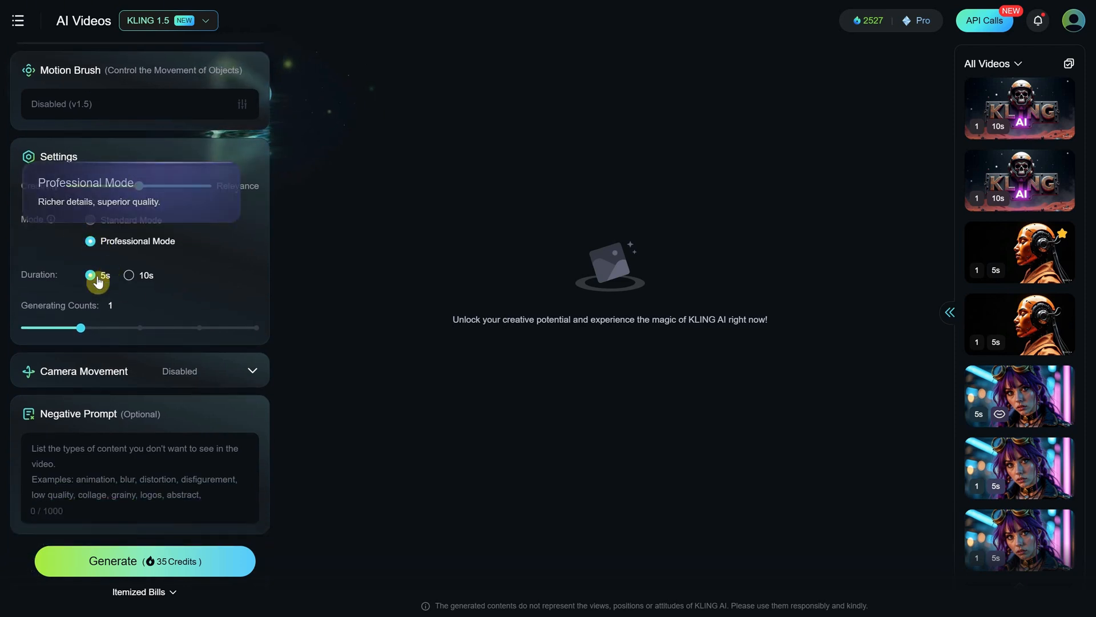
pyautogui.moveTo(114, 335)
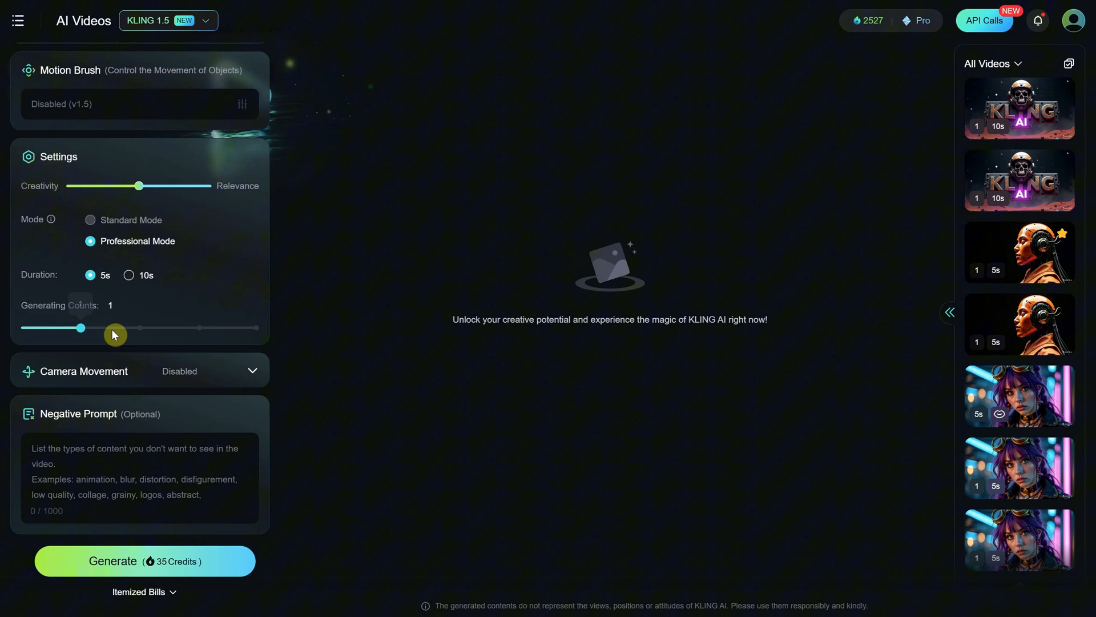
pyautogui.moveTo(172, 464)
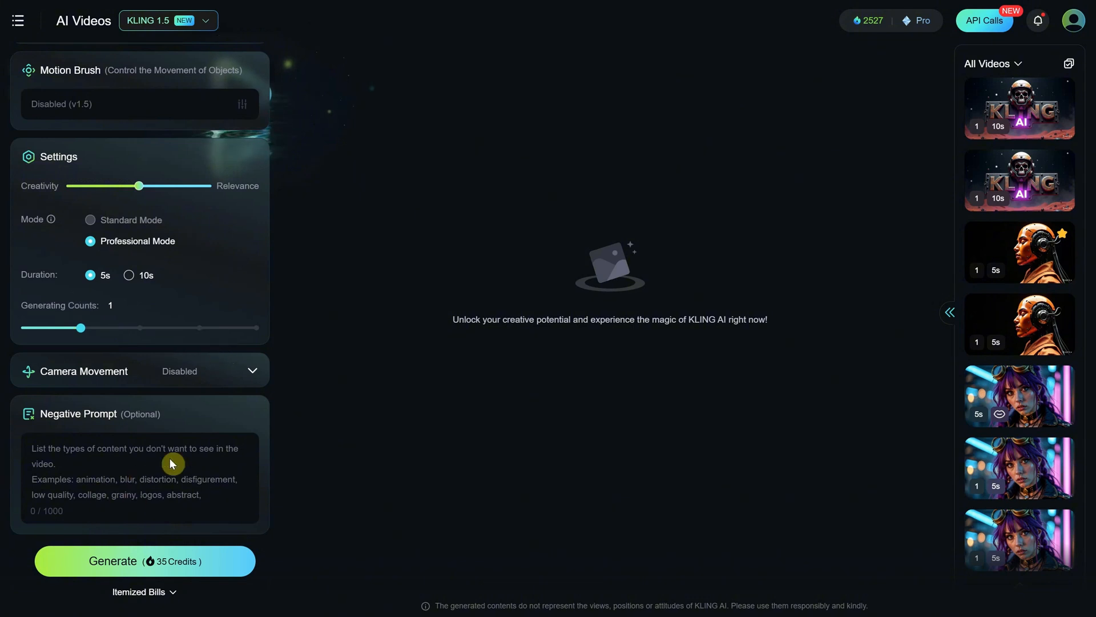
pyautogui.click(145, 560)
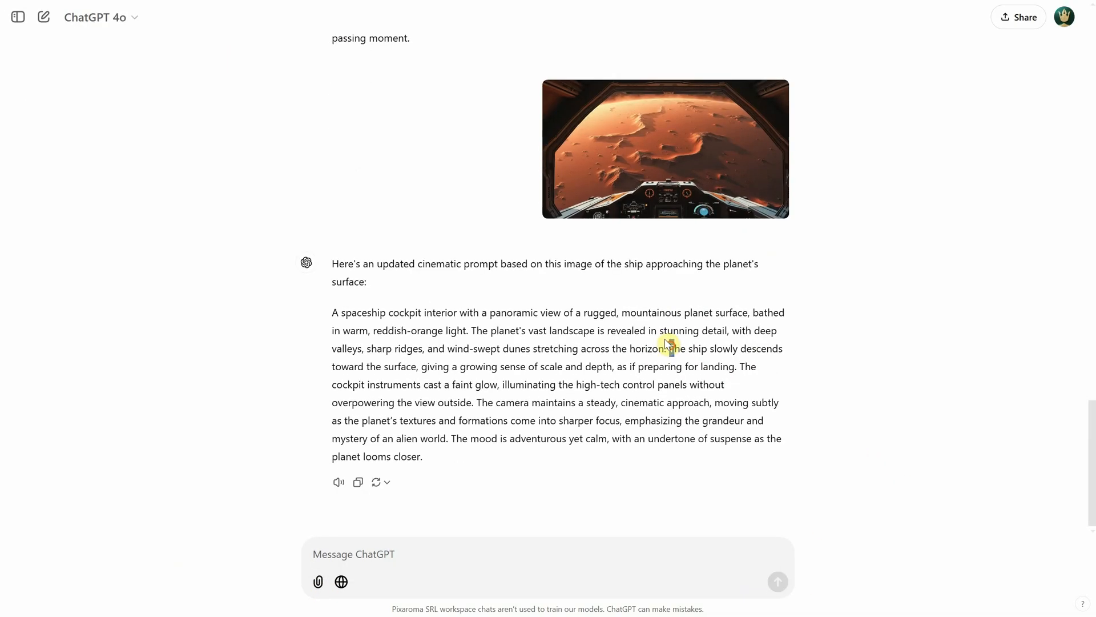
pyautogui.moveTo(669, 347); pyautogui.dragTo(619, 367)
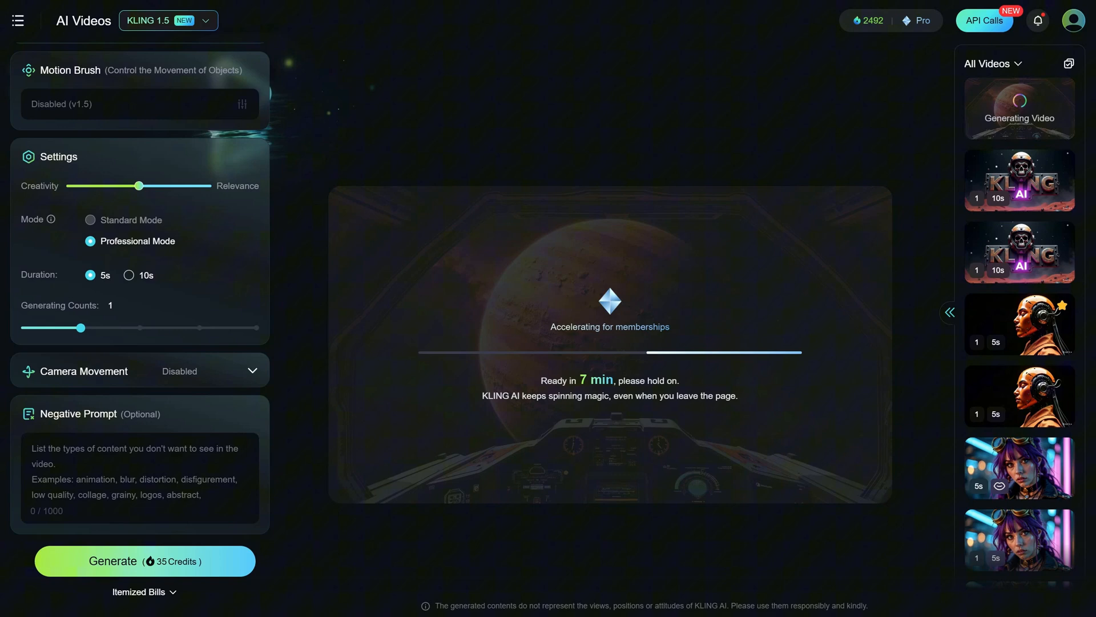
# Step: Upload the next starting image and ask ChatGPT for the slow-walking soldiers and round-door opening scene prompts
pyautogui.click(147, 136)
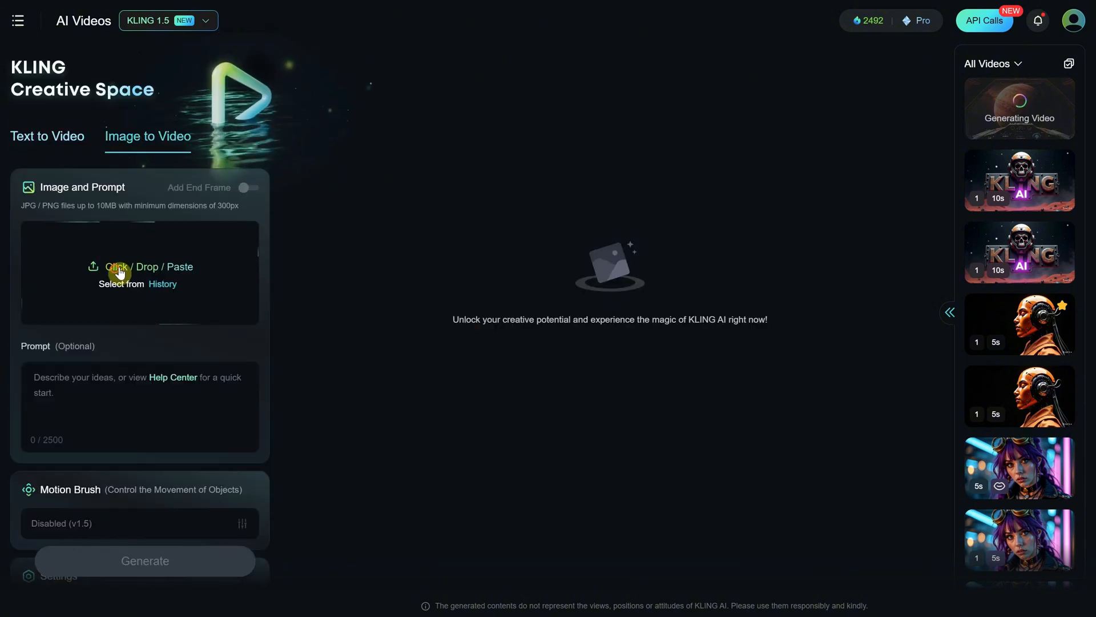
pyautogui.scroll(-3)
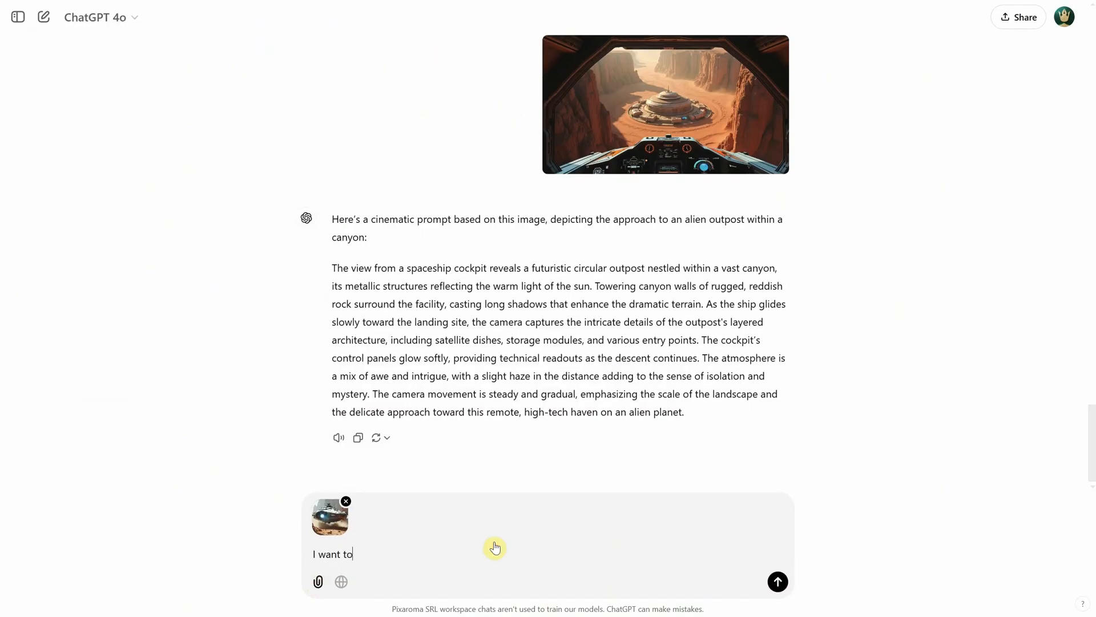
pyautogui.click(777, 581)
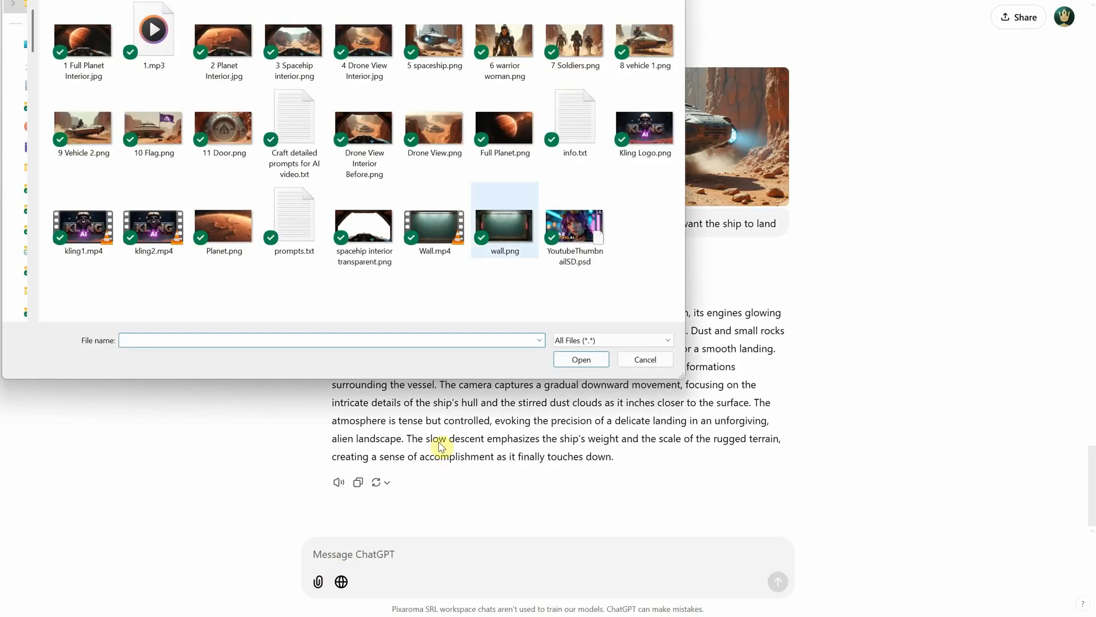
pyautogui.click(435, 39)
pyautogui.write('s')
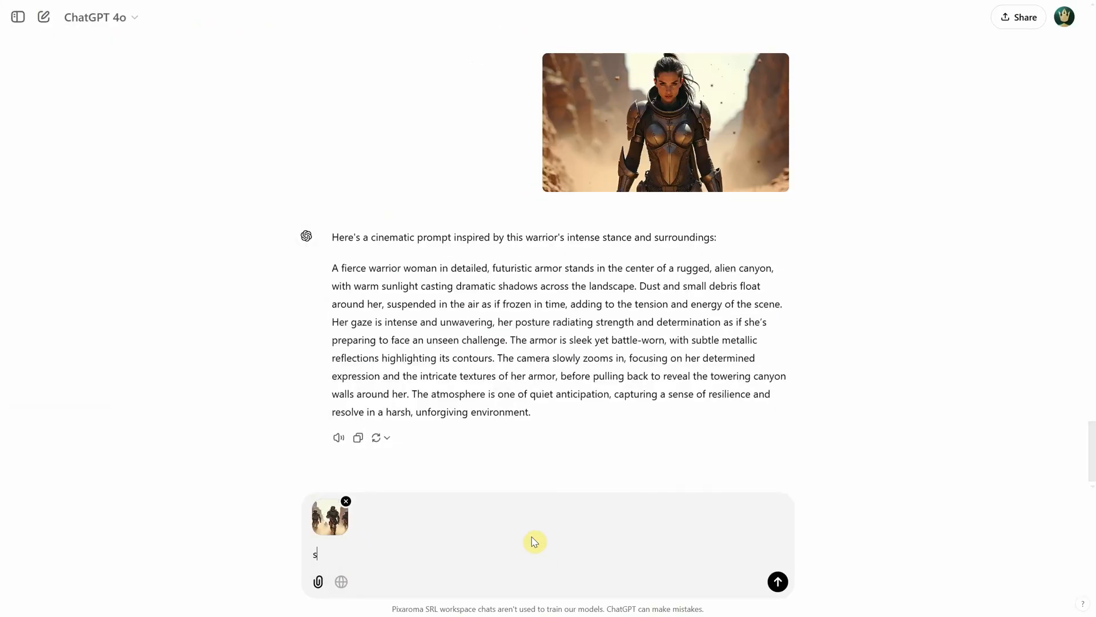
pyautogui.write('oldiers walk slowly, cin')
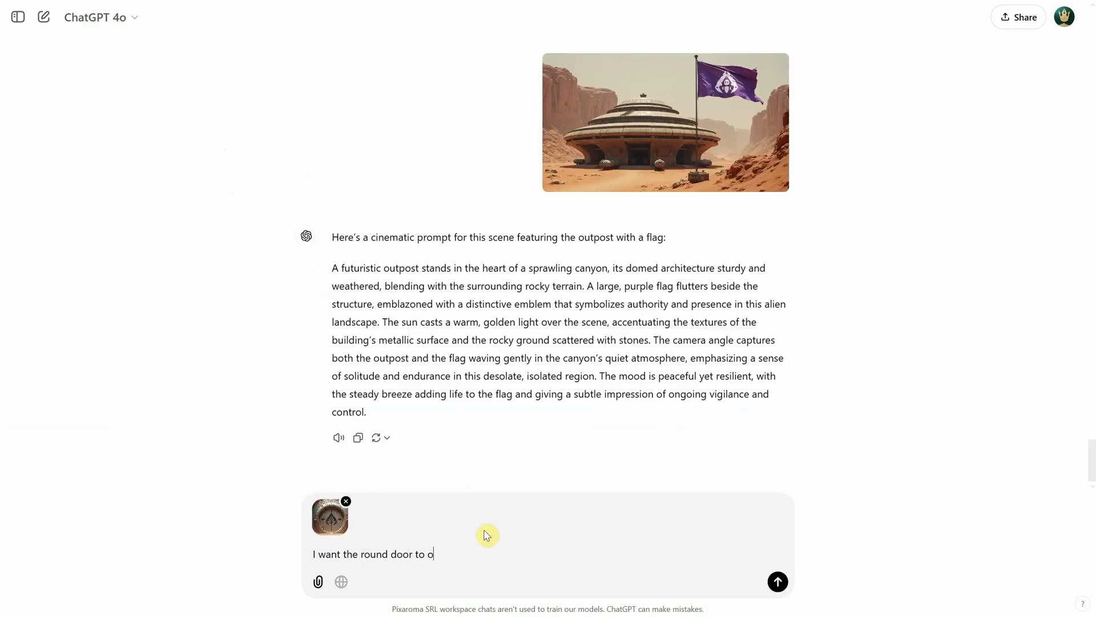
pyautogui.click(778, 581)
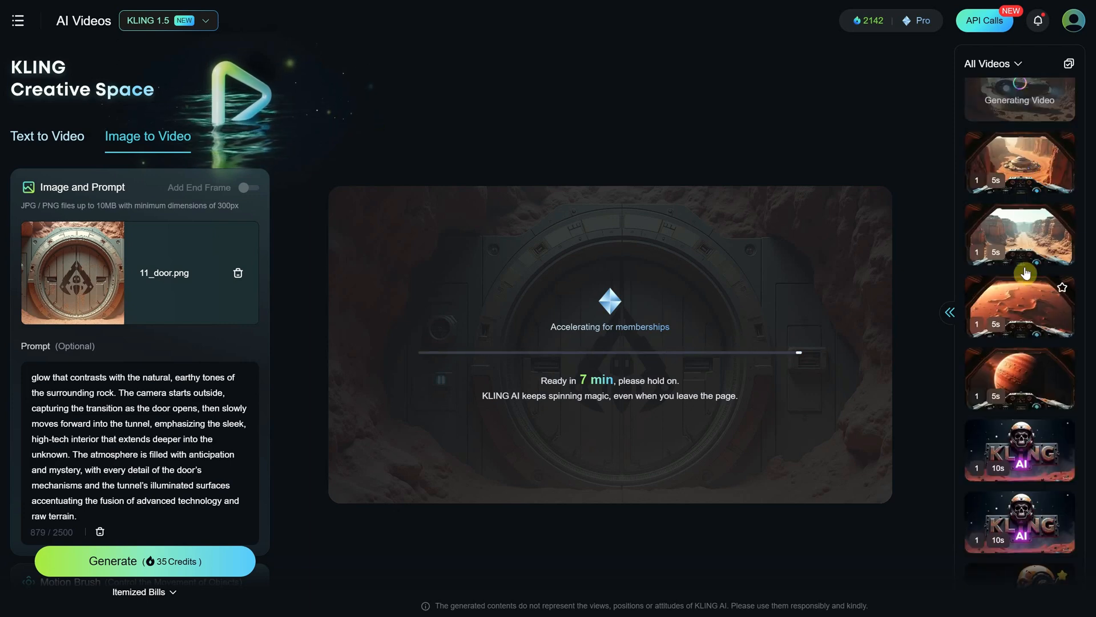
# Step: Download the finished planet-approach clip without watermark and review the planet-surface clip
pyautogui.click(1019, 378)
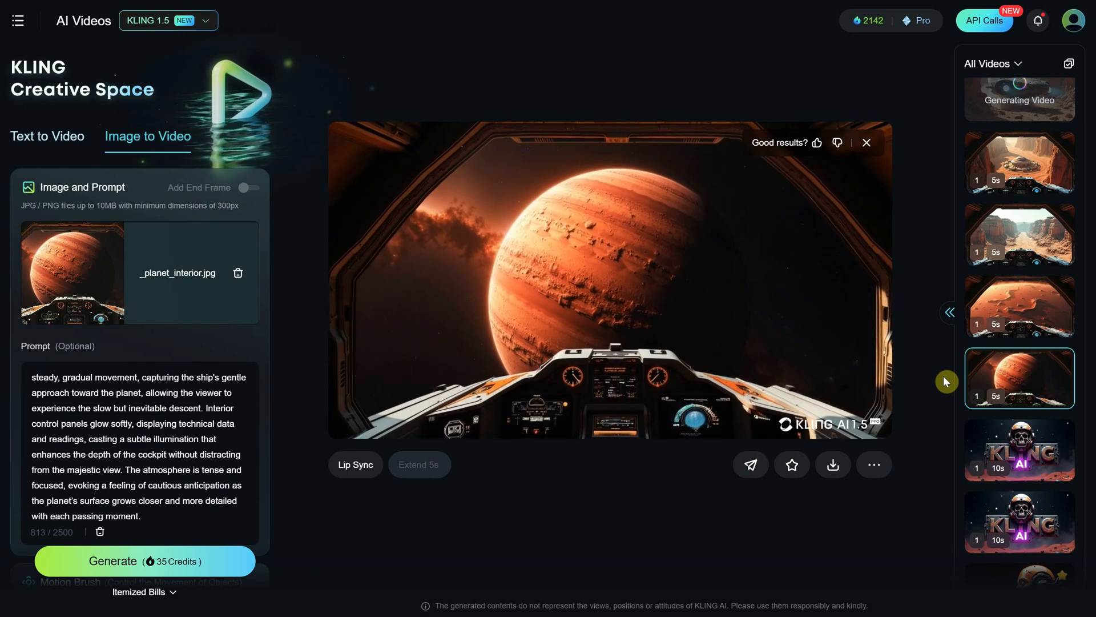
pyautogui.click(832, 464)
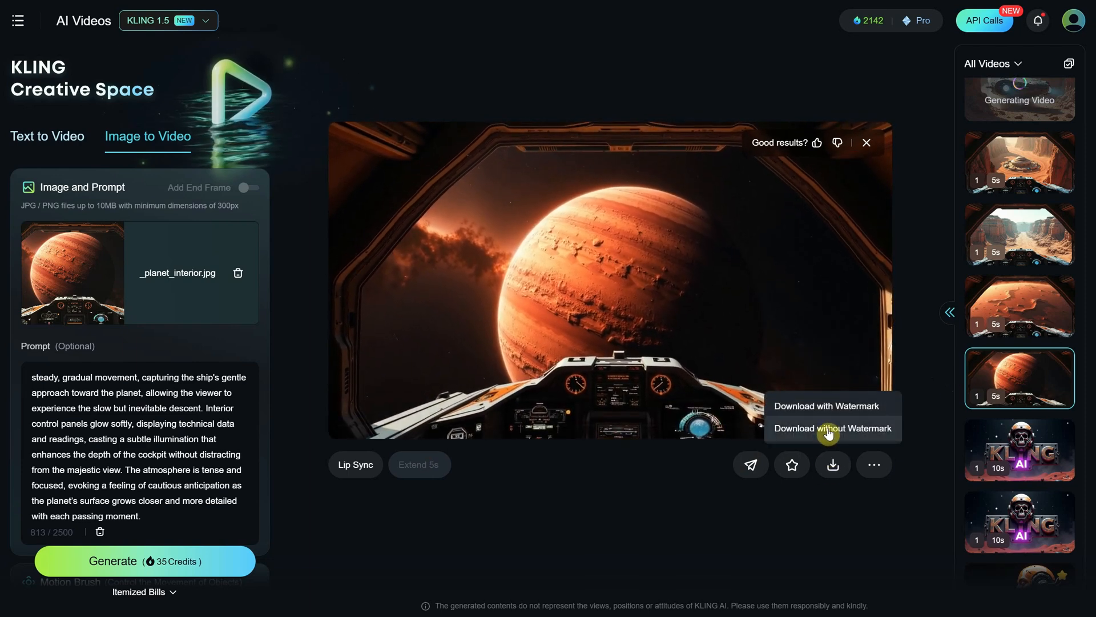
pyautogui.click(829, 428)
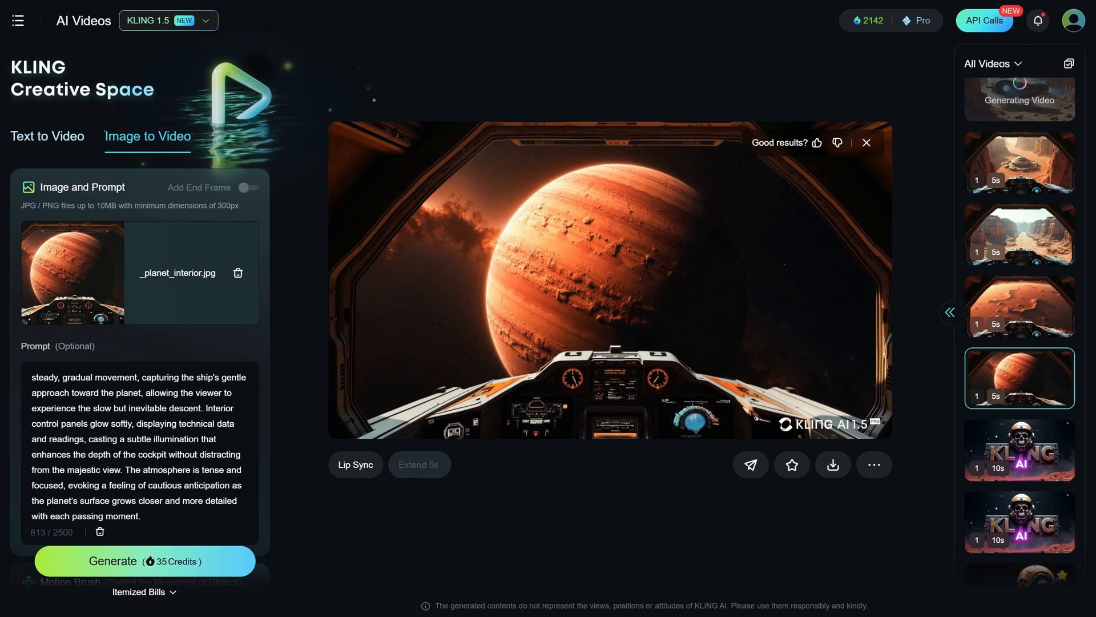
pyautogui.click(832, 465)
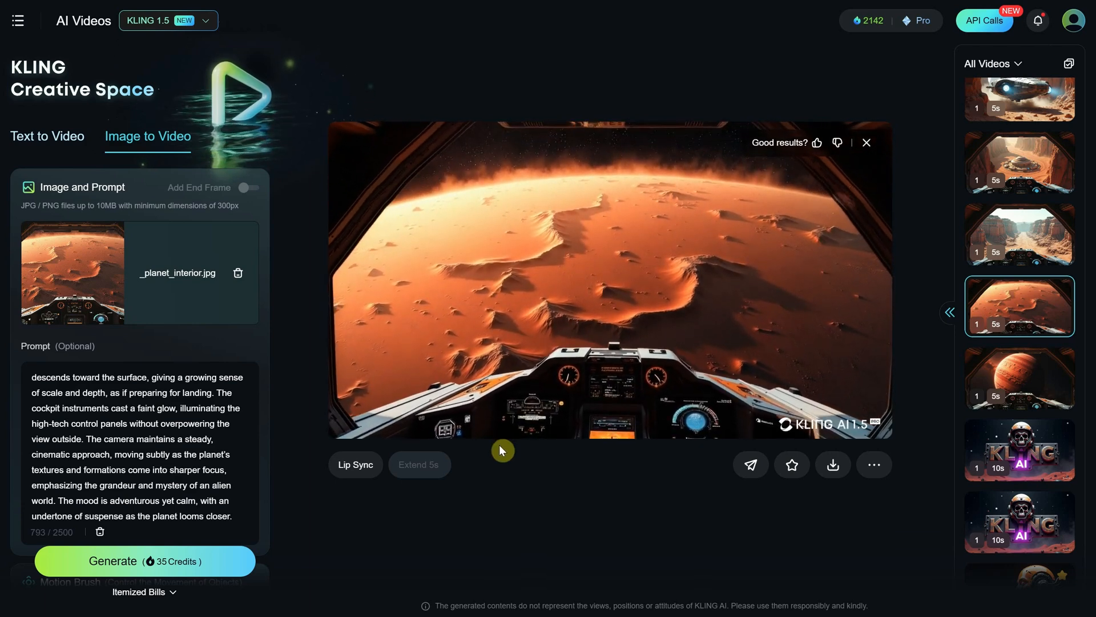
pyautogui.click(1019, 234)
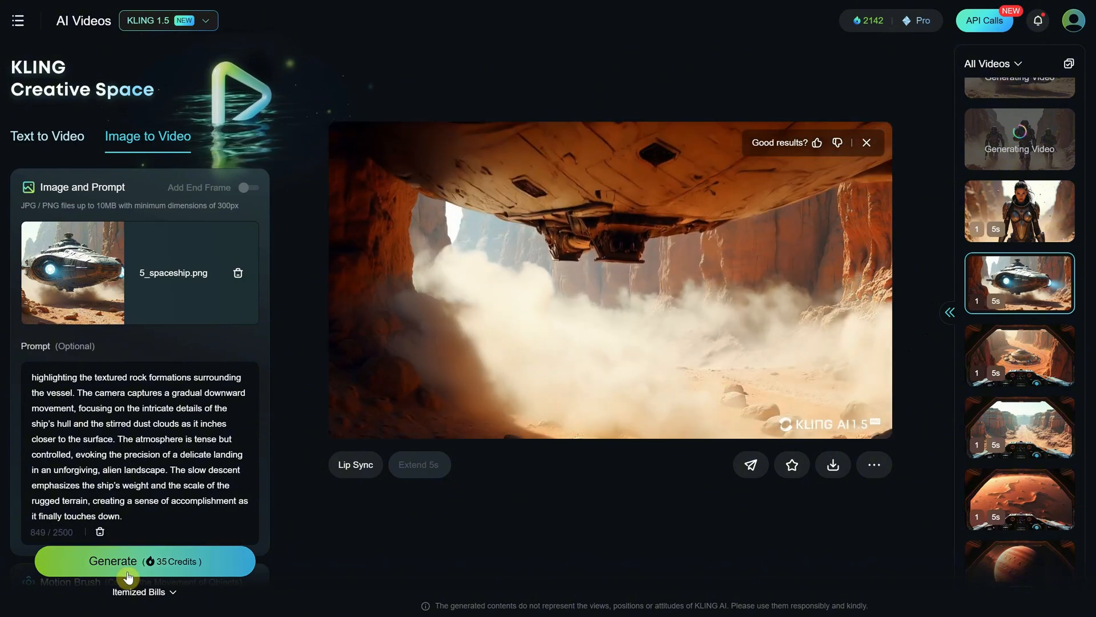
# Step: Generate the spaceship landing clip and review the hover vehicle and door opening results
pyautogui.click(145, 560)
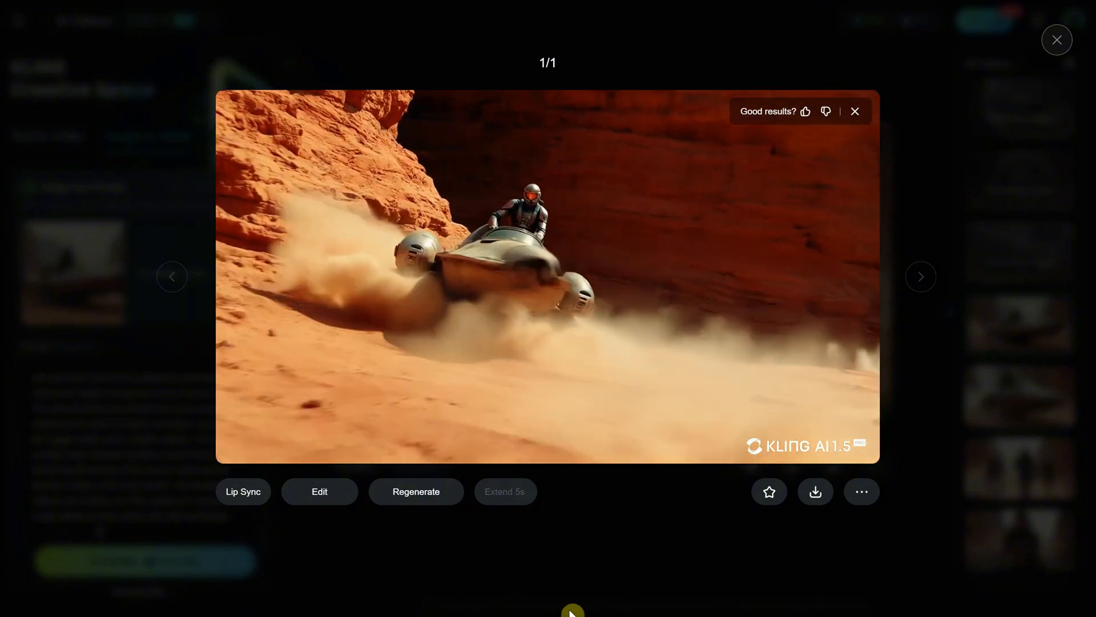
pyautogui.click(571, 610)
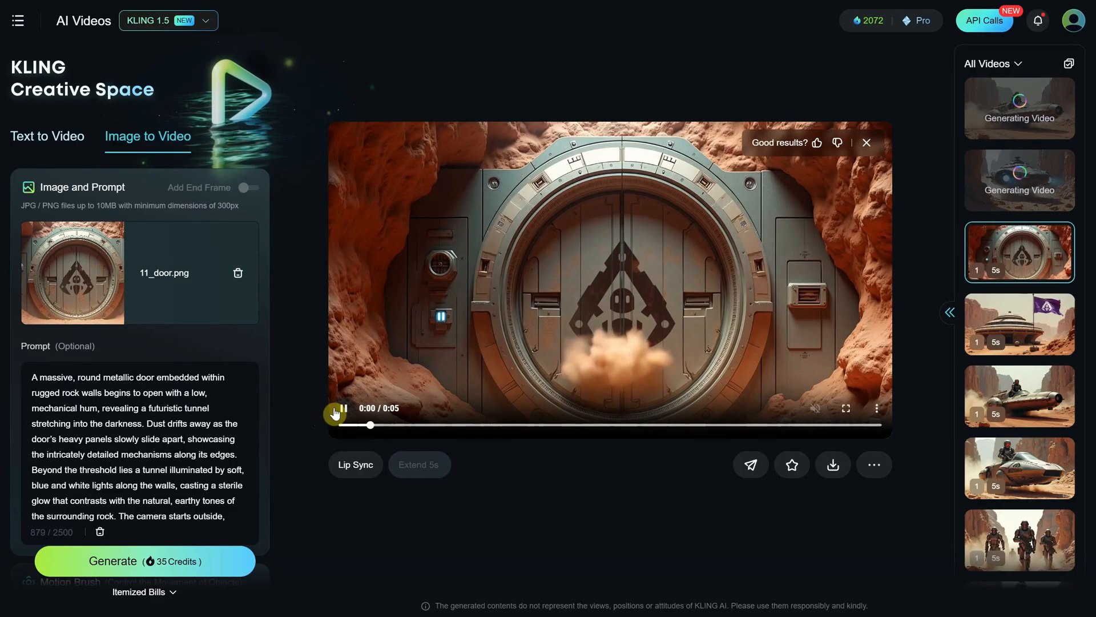
pyautogui.click(335, 413)
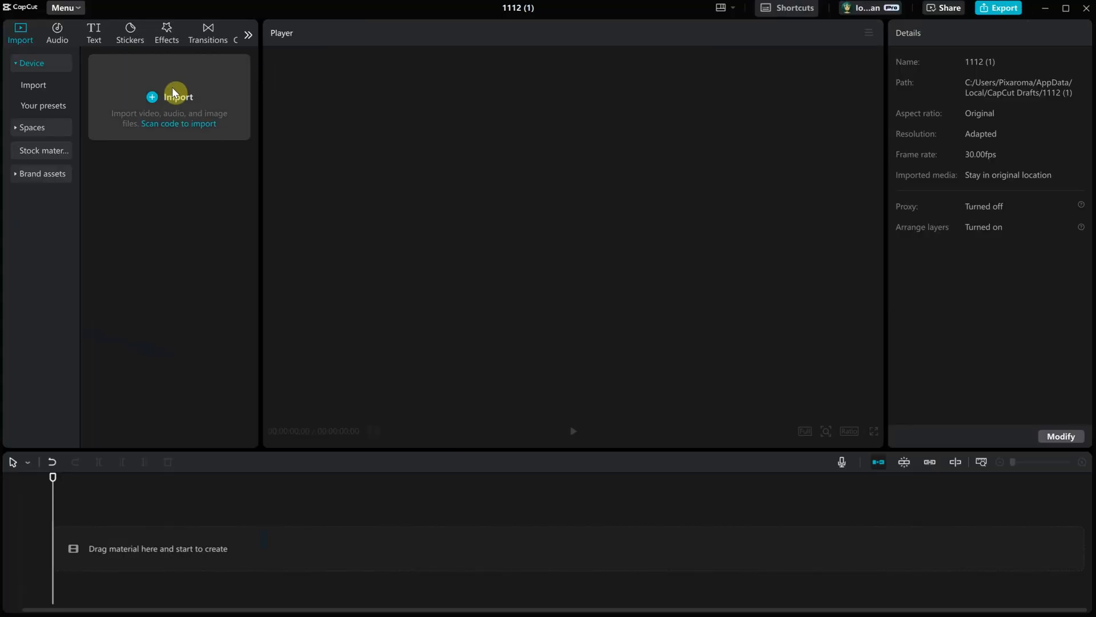
# Step: Import the large futuristic spaceship mp4 and play it as the first clip on the timeline
pyautogui.click(169, 96)
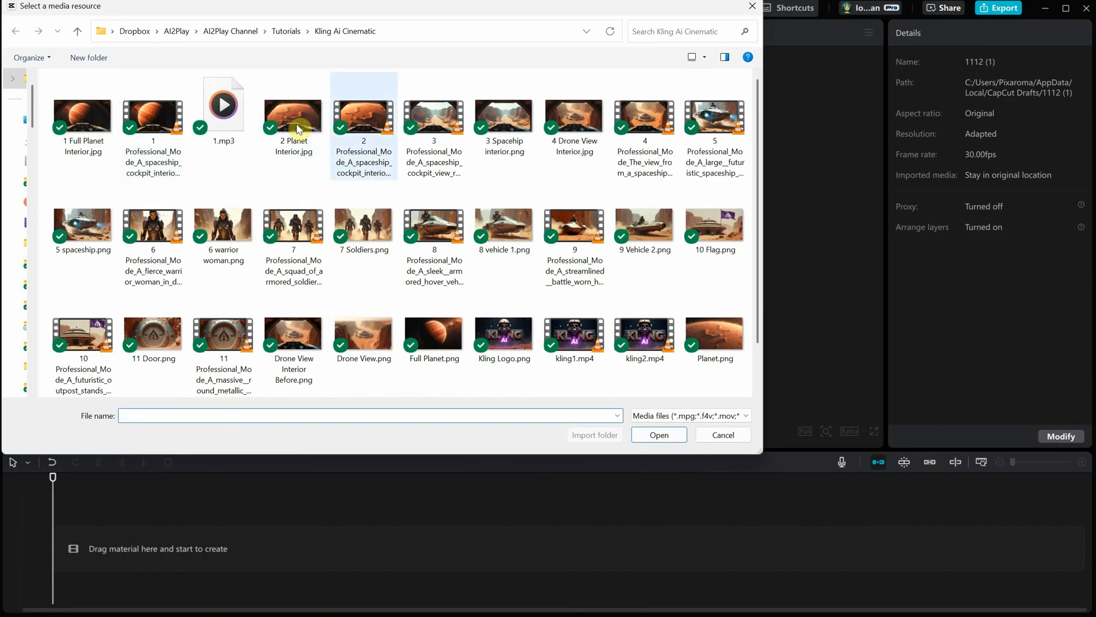
pyautogui.click(714, 117)
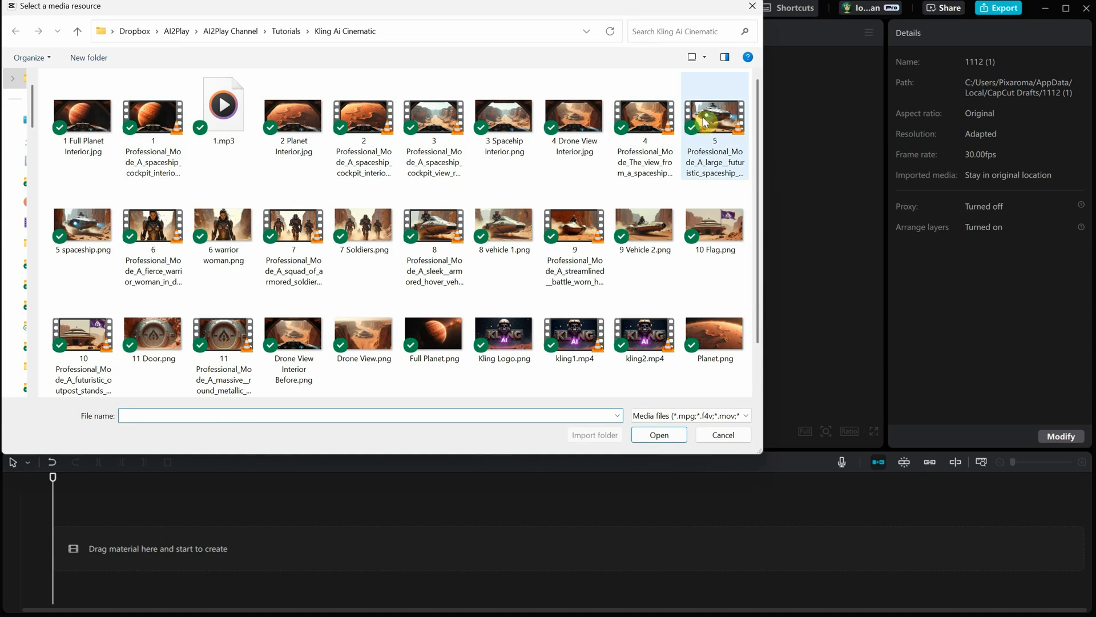
pyautogui.click(658, 434)
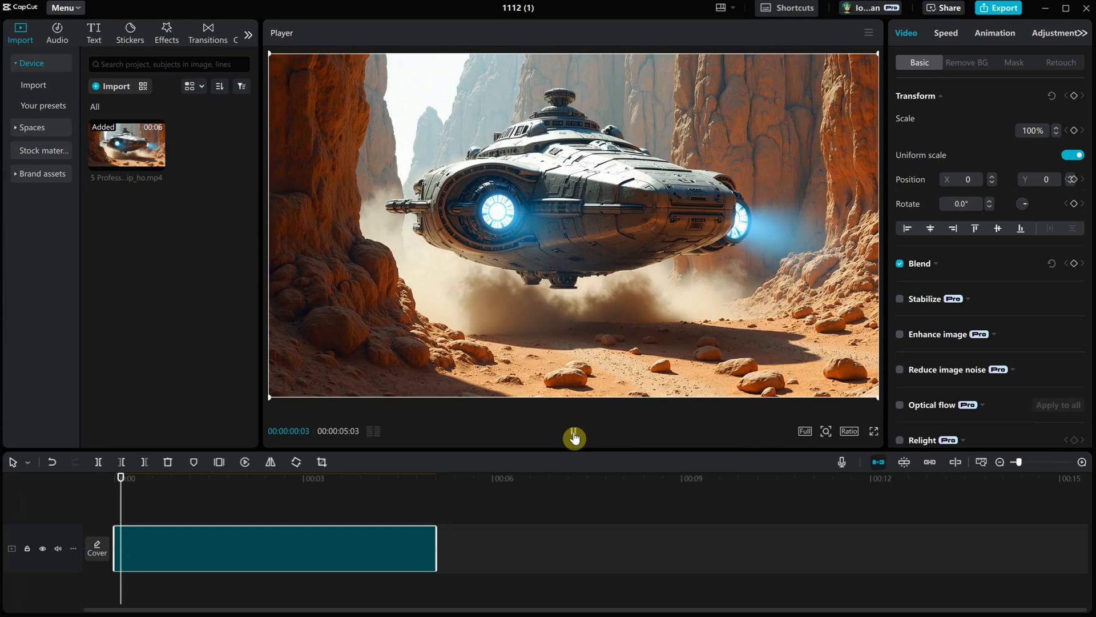
pyautogui.click(242, 477)
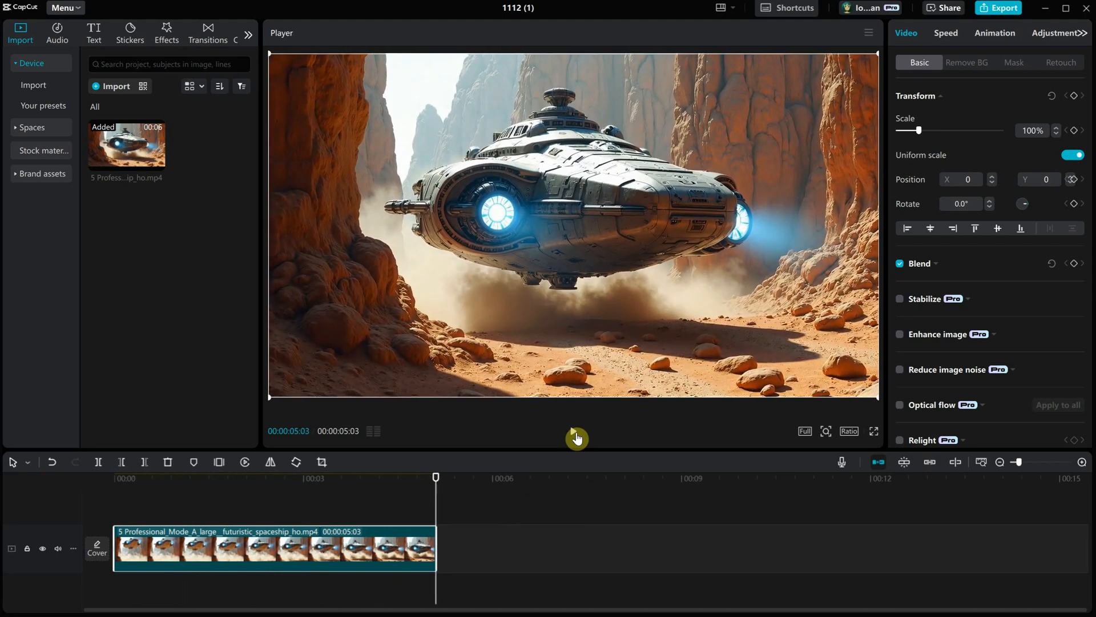
# Step: Set the spaceship clip to 0.6x speed with optical-flow smooth slow-mo and preview it
pyautogui.click(945, 33)
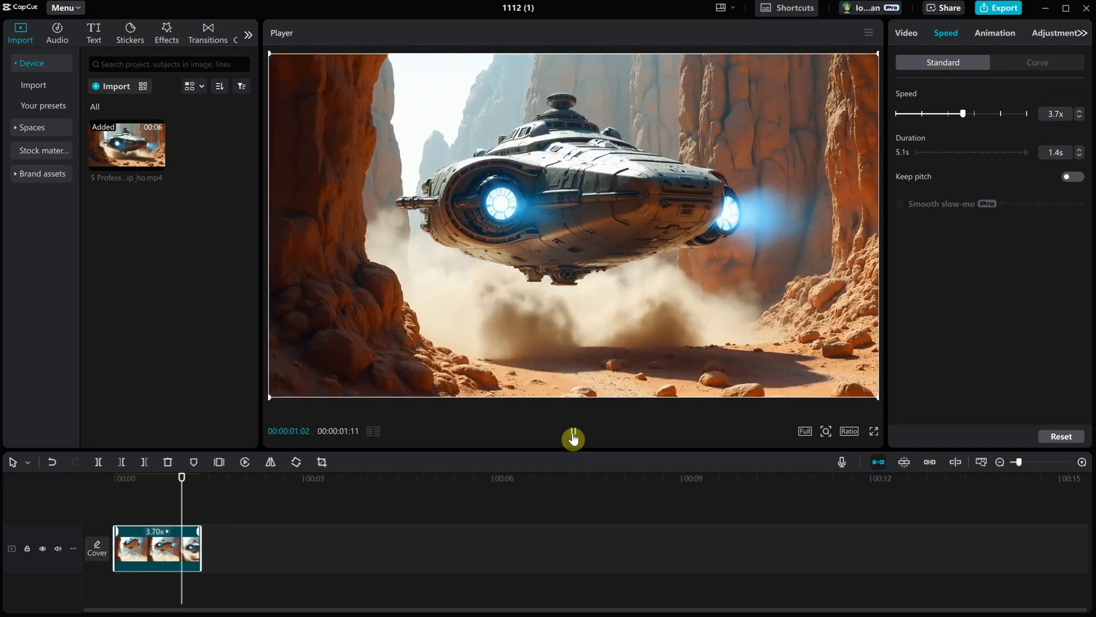
pyautogui.moveTo(961, 113); pyautogui.dragTo(910, 113)
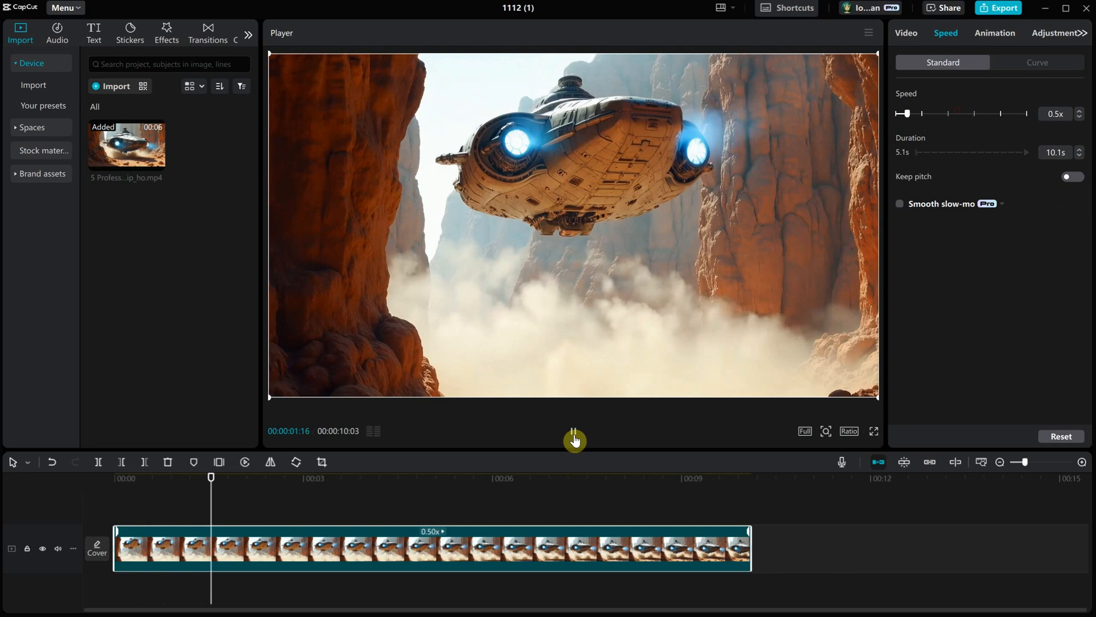
pyautogui.click(900, 204)
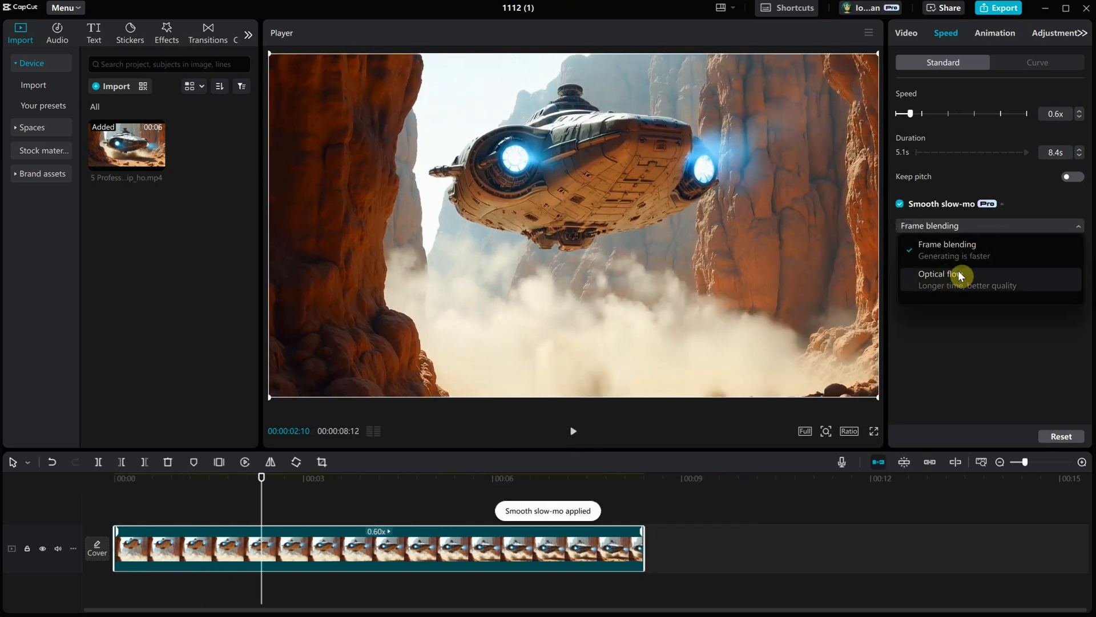
pyautogui.click(939, 278)
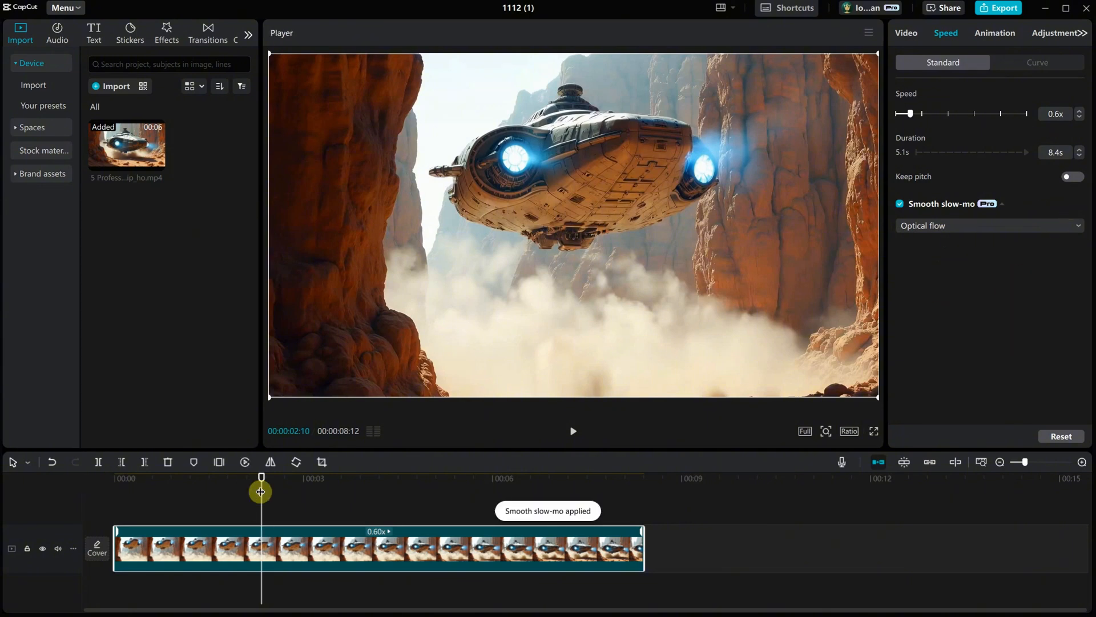
pyautogui.click(572, 430)
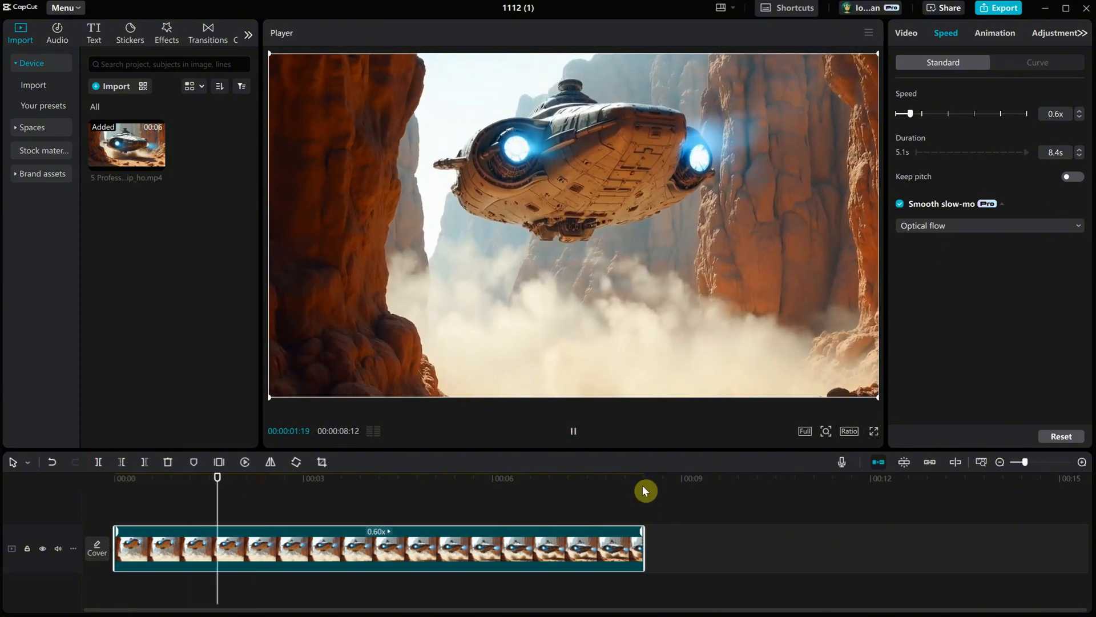
pyautogui.click(343, 478)
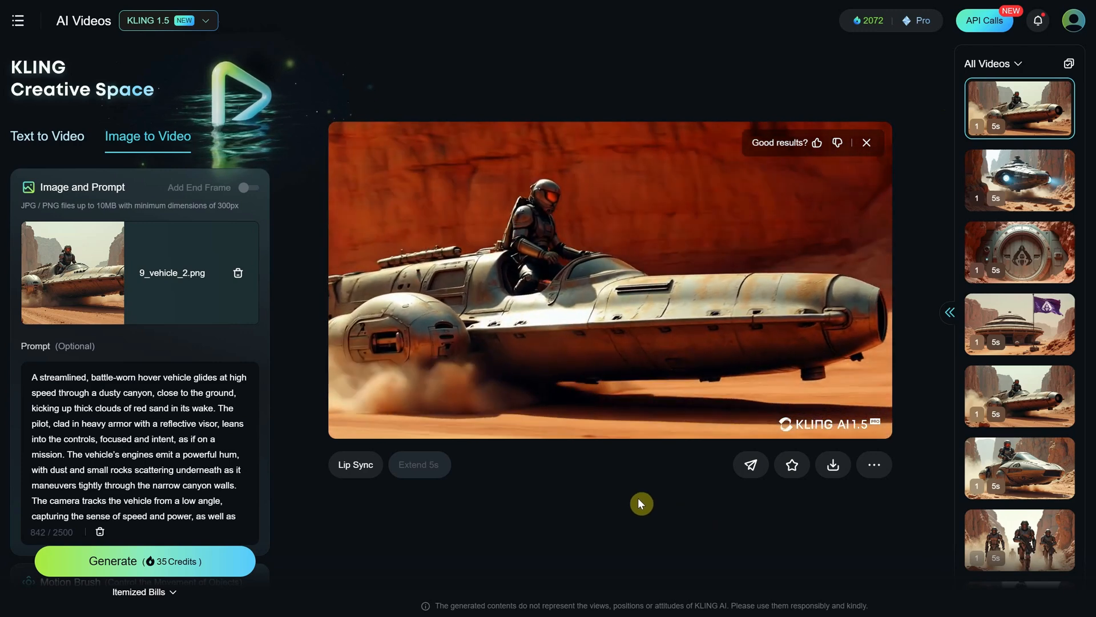
# Step: Download the hover vehicle mp4 and check it among the saved scene clips
pyautogui.click(1019, 336)
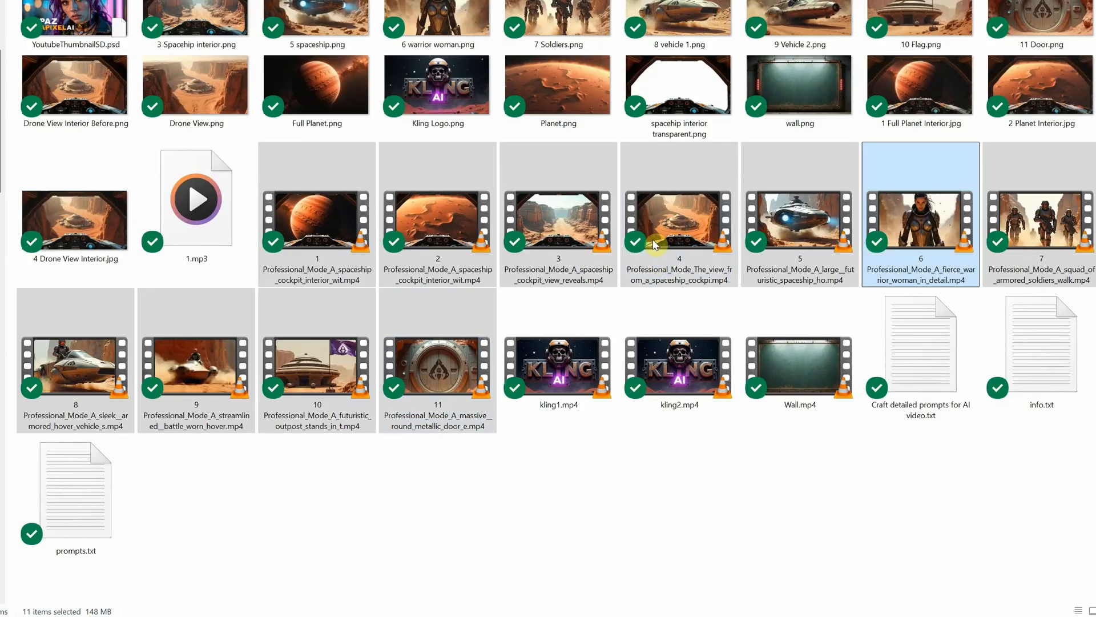
pyautogui.click(316, 220)
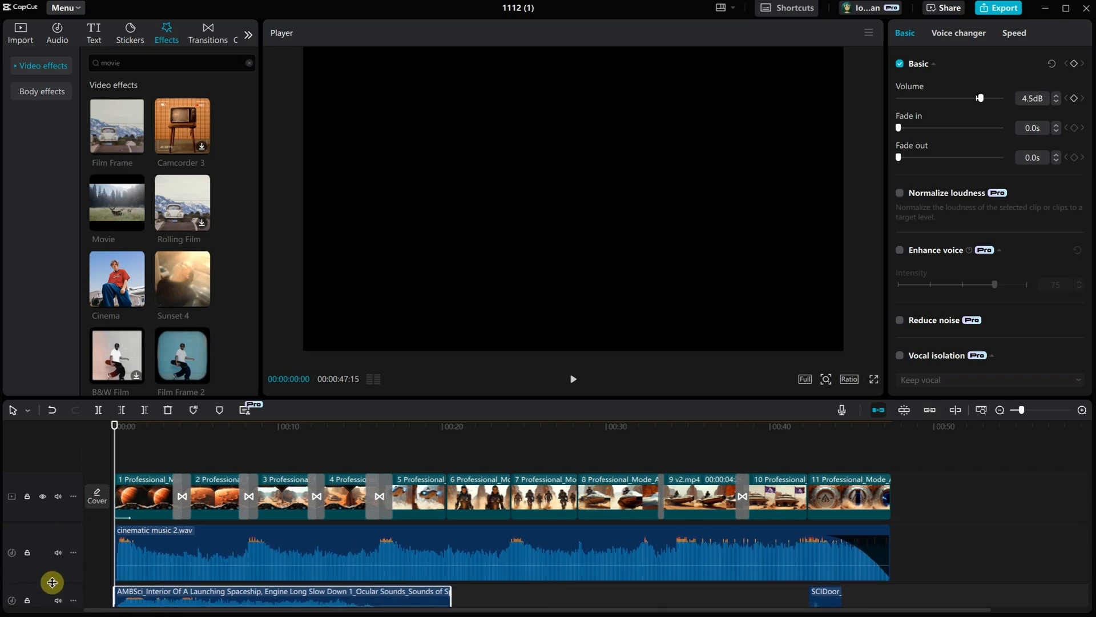
pyautogui.click(260, 564)
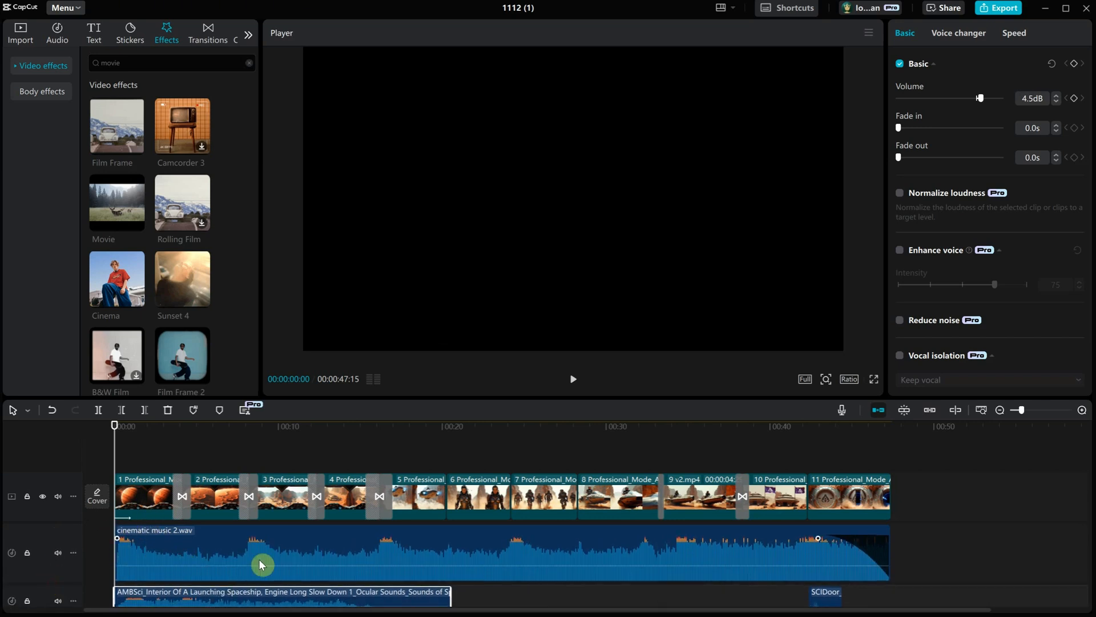
pyautogui.moveTo(761, 555)
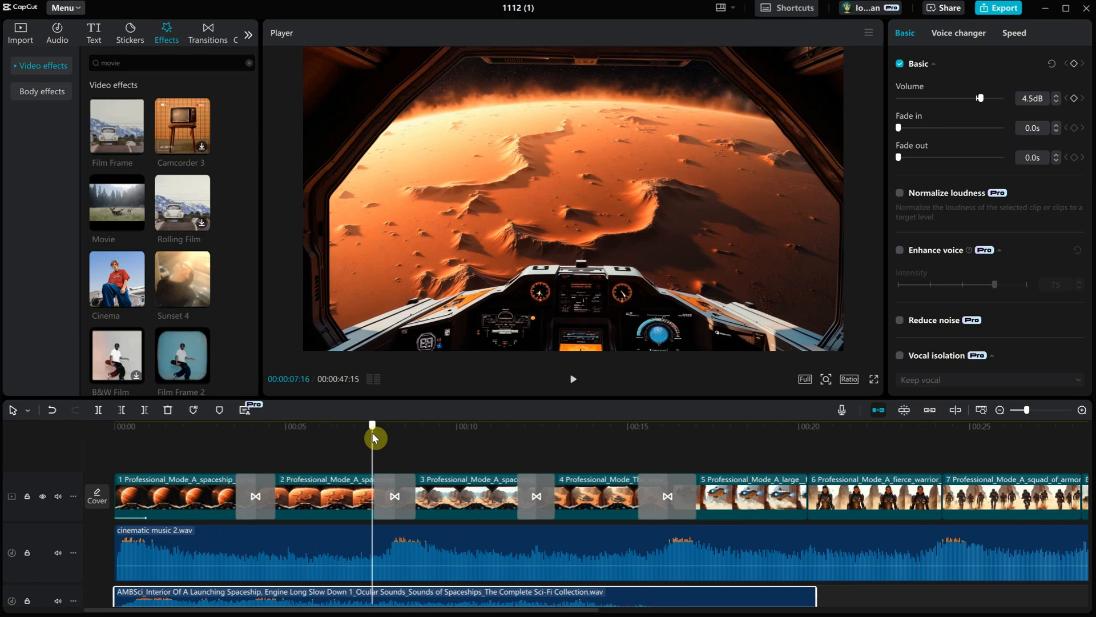
pyautogui.moveTo(372, 439); pyautogui.dragTo(693, 450)
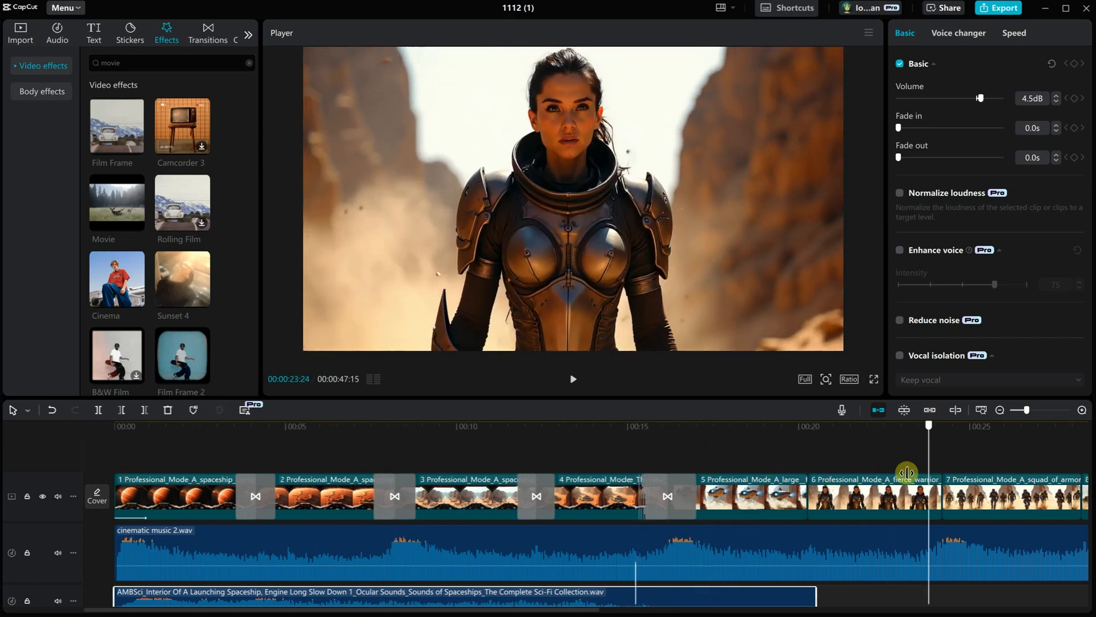
pyautogui.click(177, 497)
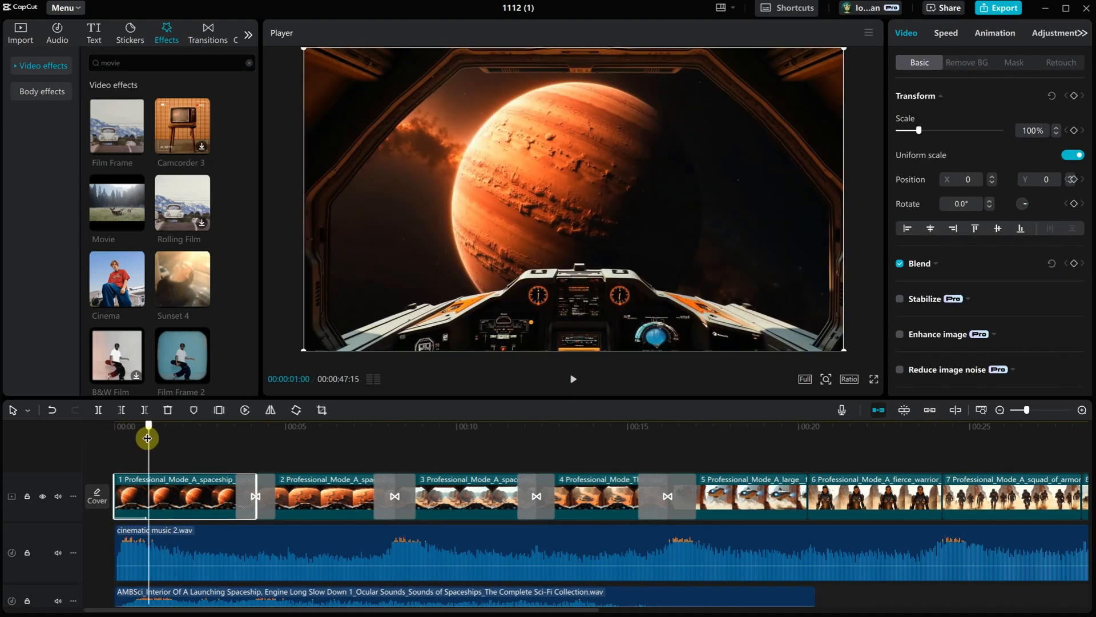
# Step: Apply an In animation preset to the first planet cockpit clip
pyautogui.click(995, 33)
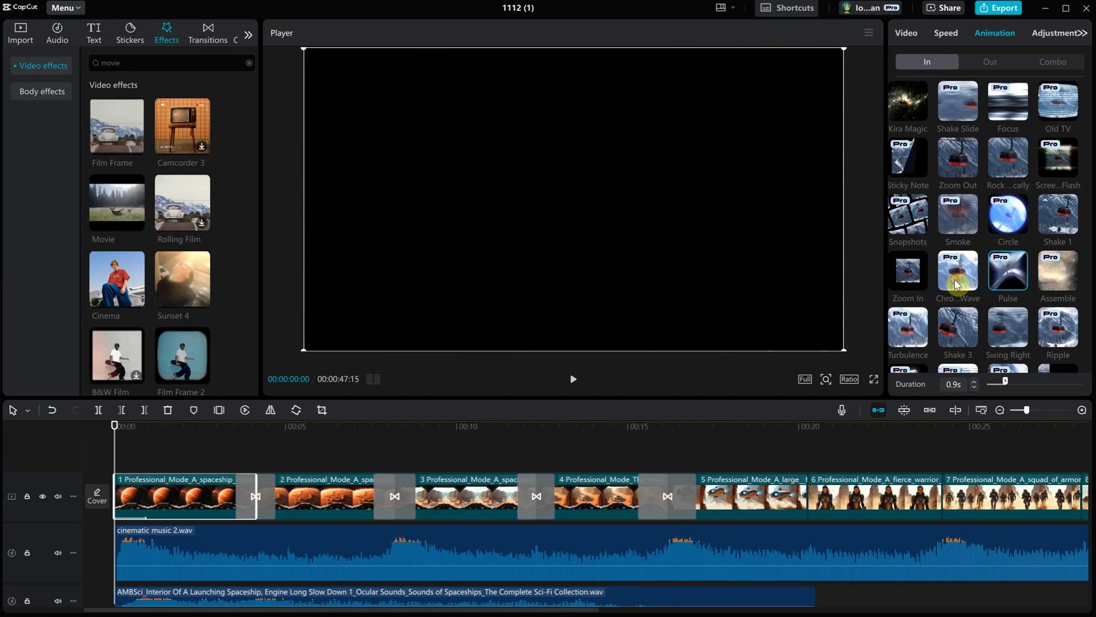
pyautogui.click(572, 378)
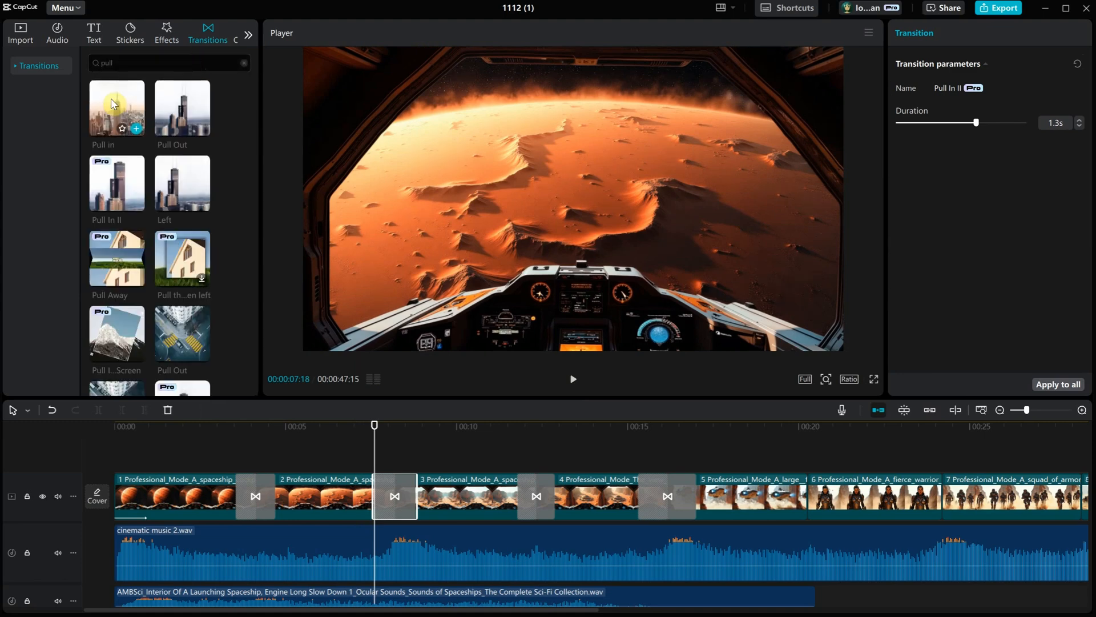
# Step: Preview Pull In and Pull In II on the second cut, then select the warrior woman clip
pyautogui.click(117, 108)
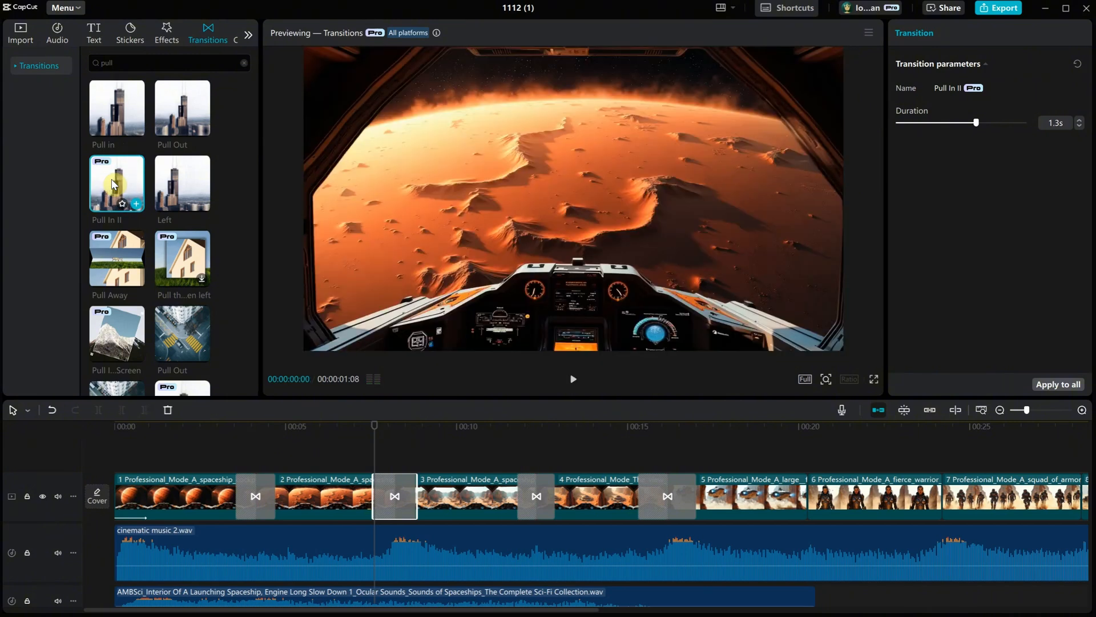
pyautogui.click(572, 379)
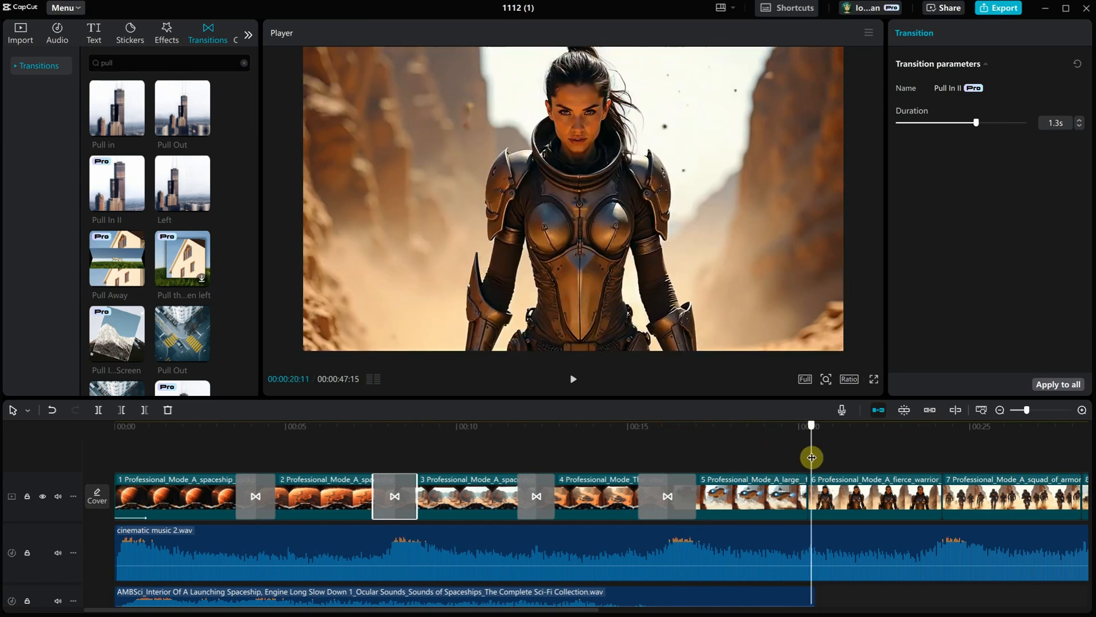
pyautogui.click(872, 494)
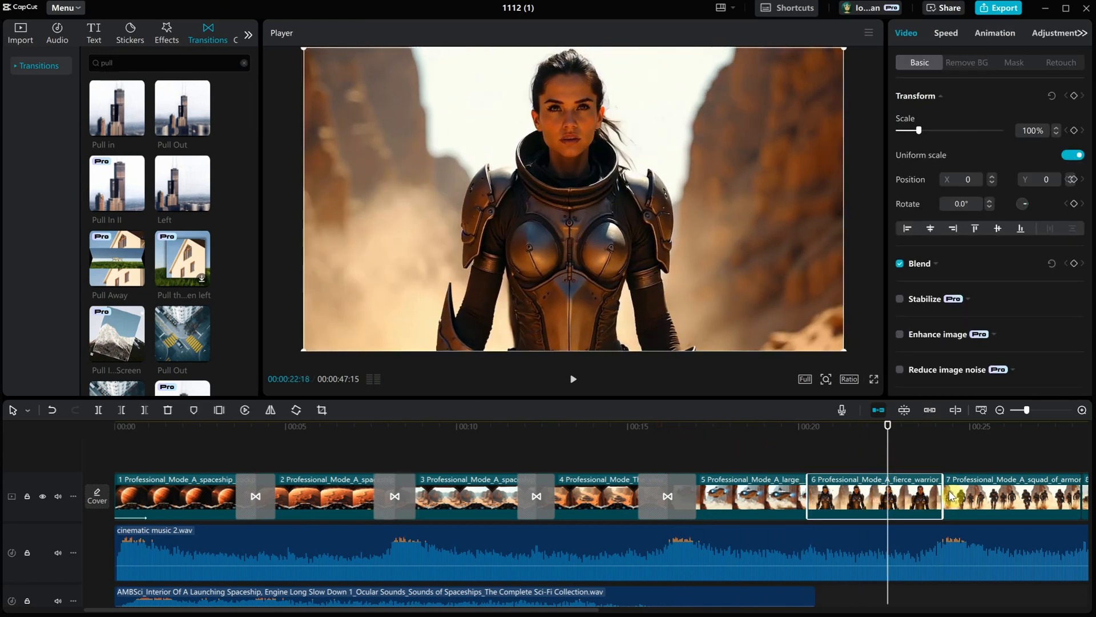